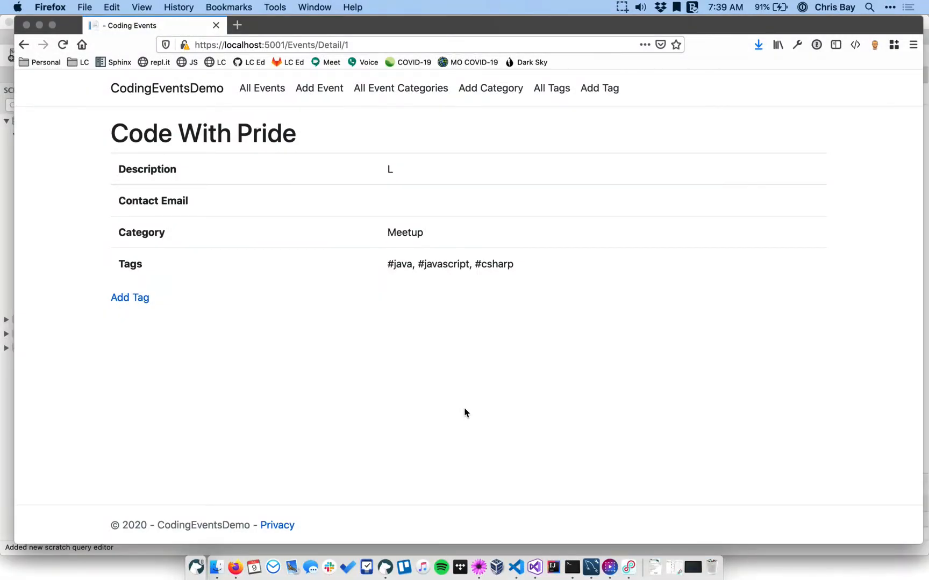
mouse_move(384, 269)
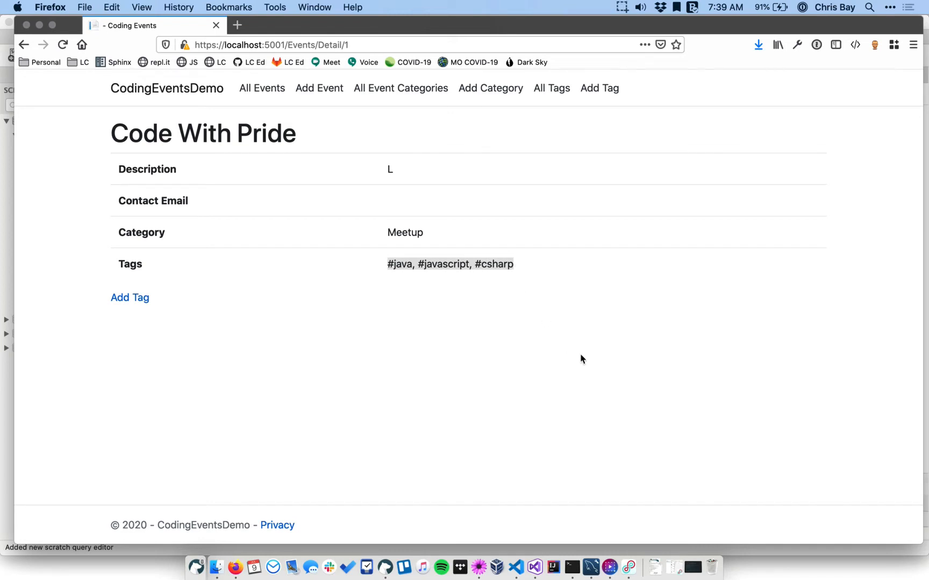
mouse_move(589, 357)
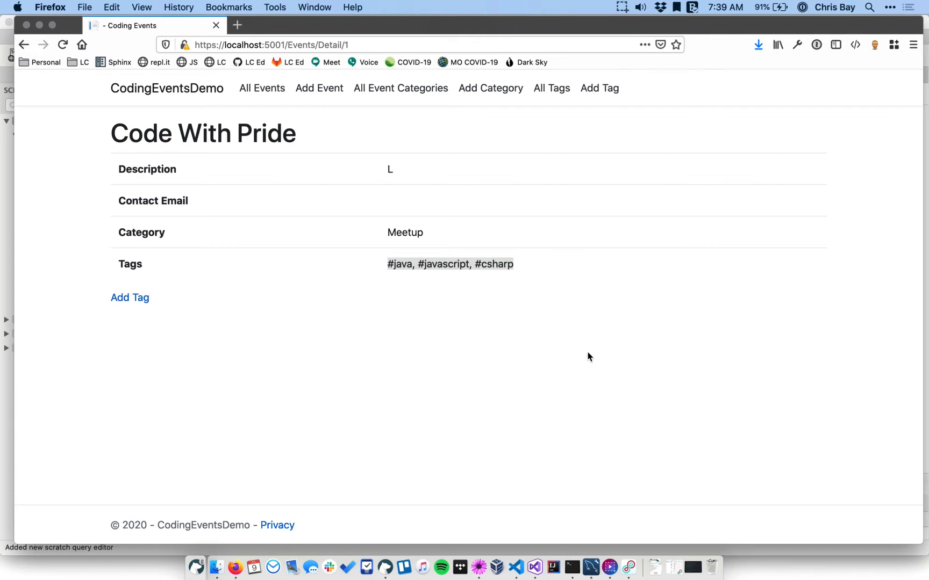
mouse_move(490, 350)
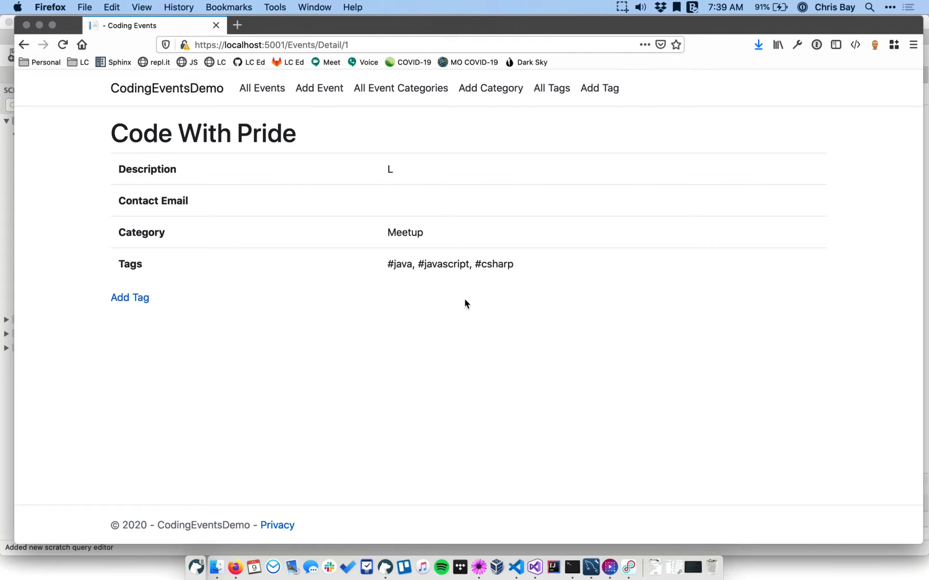
mouse_move(389, 263)
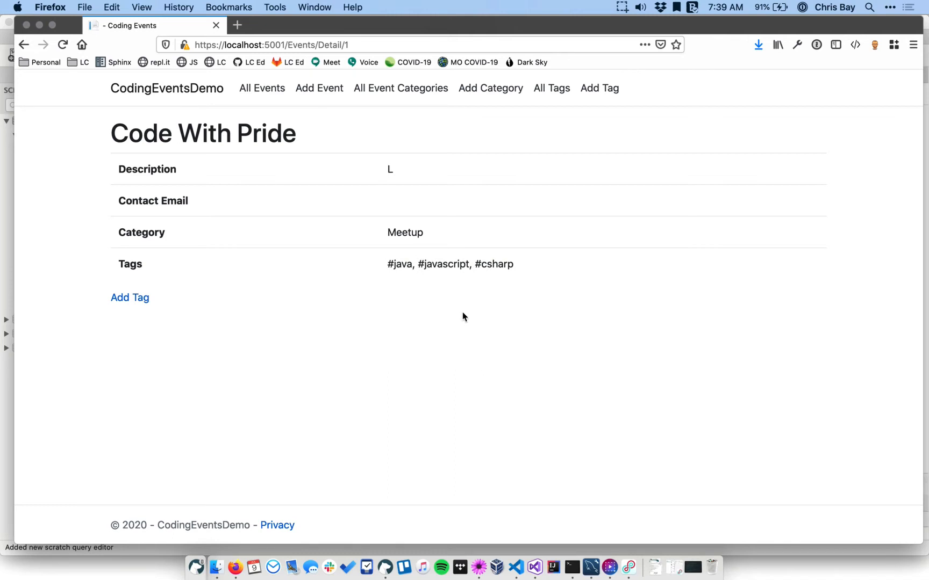
mouse_move(207, 133)
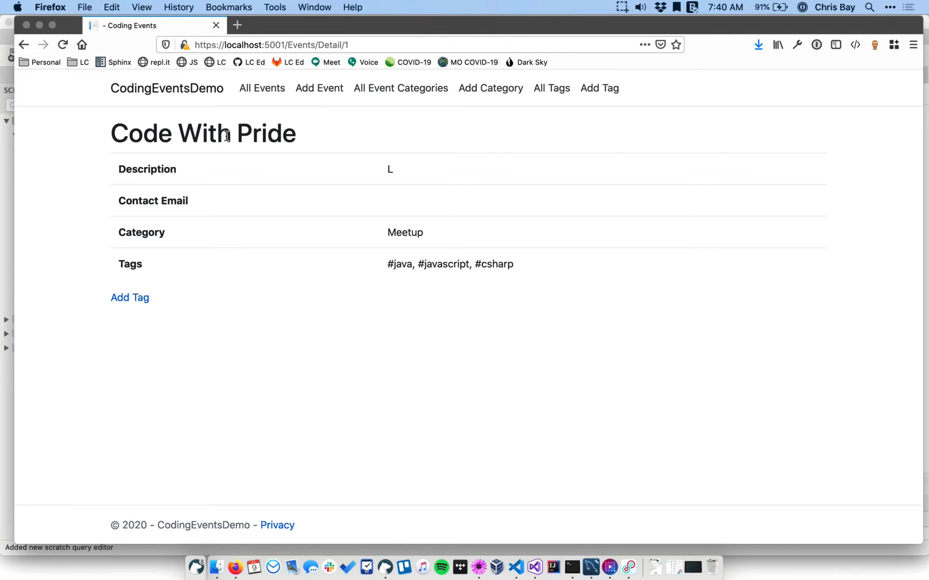
Step: Open the Add Tag form for Code With Pride and resubmit java as a duplicate tag
left_click(130, 298)
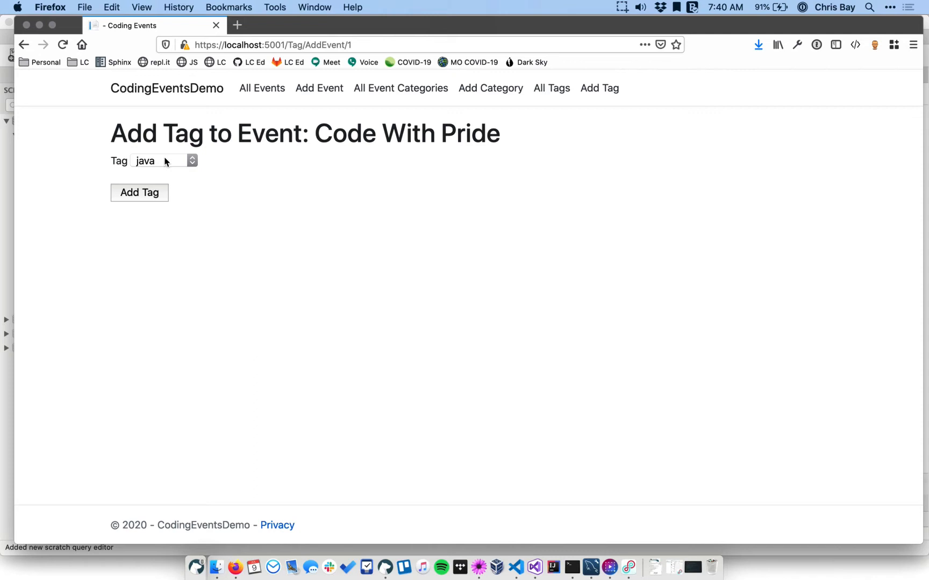
mouse_move(139, 196)
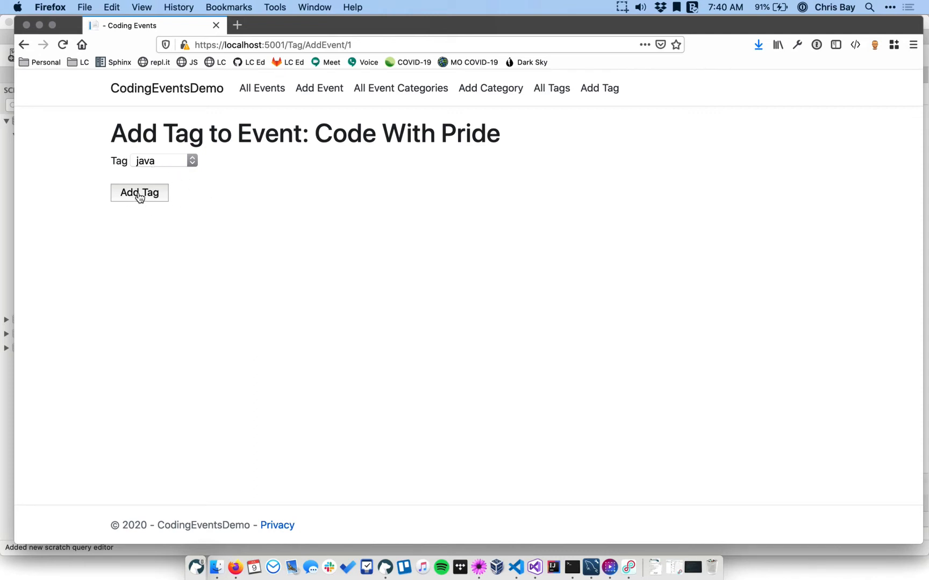
left_click(139, 192)
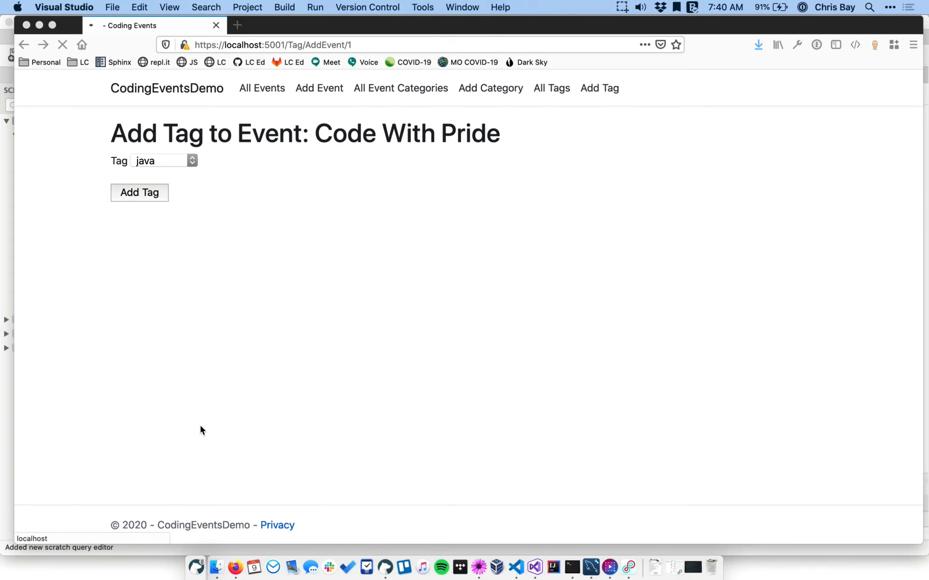
left_click(139, 192)
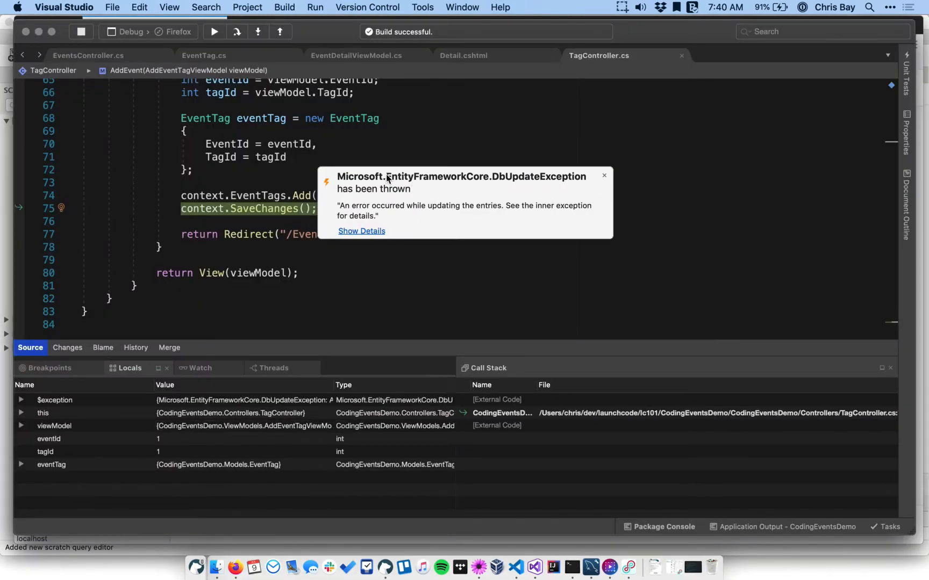
mouse_move(513, 181)
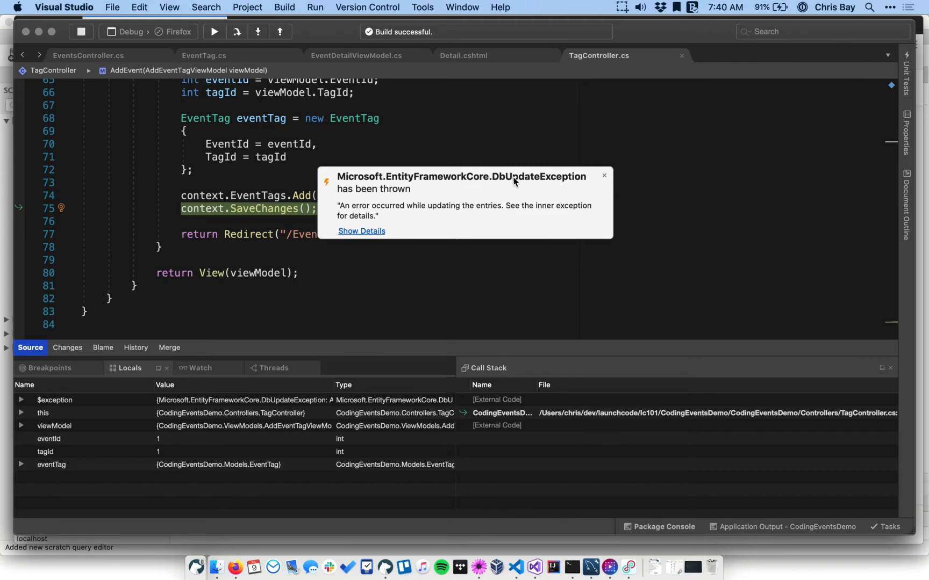
mouse_move(379, 236)
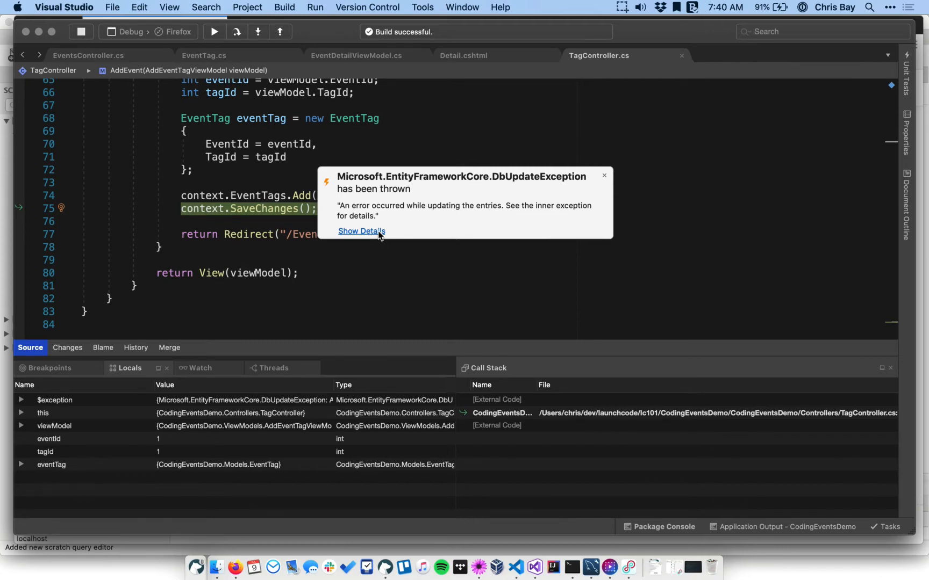
left_click(361, 231)
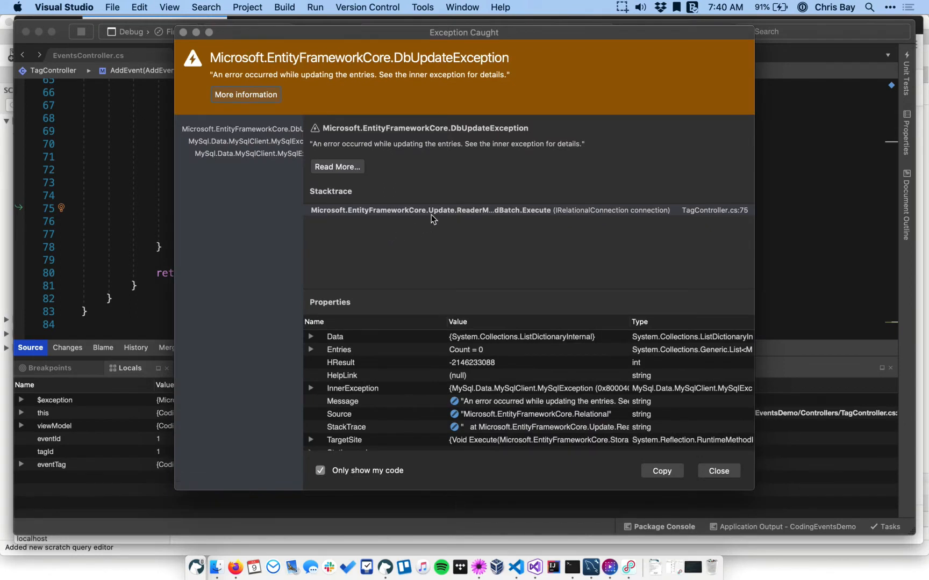
scroll("down", 3)
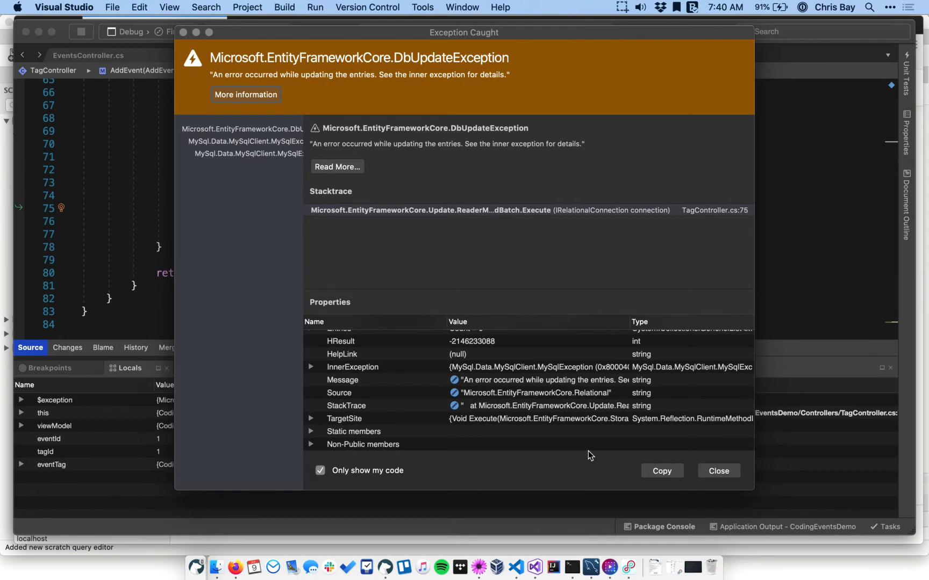
mouse_move(536, 382)
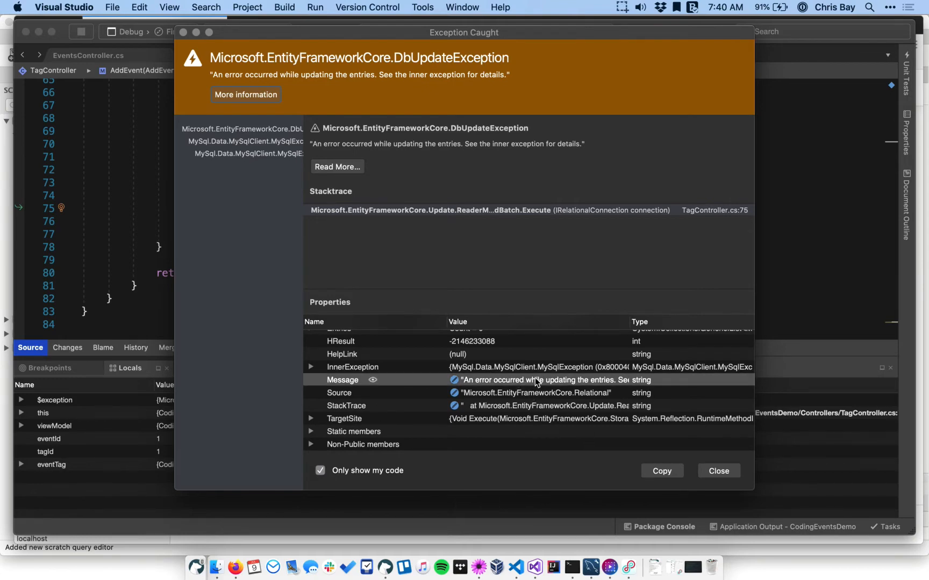
mouse_move(753, 490)
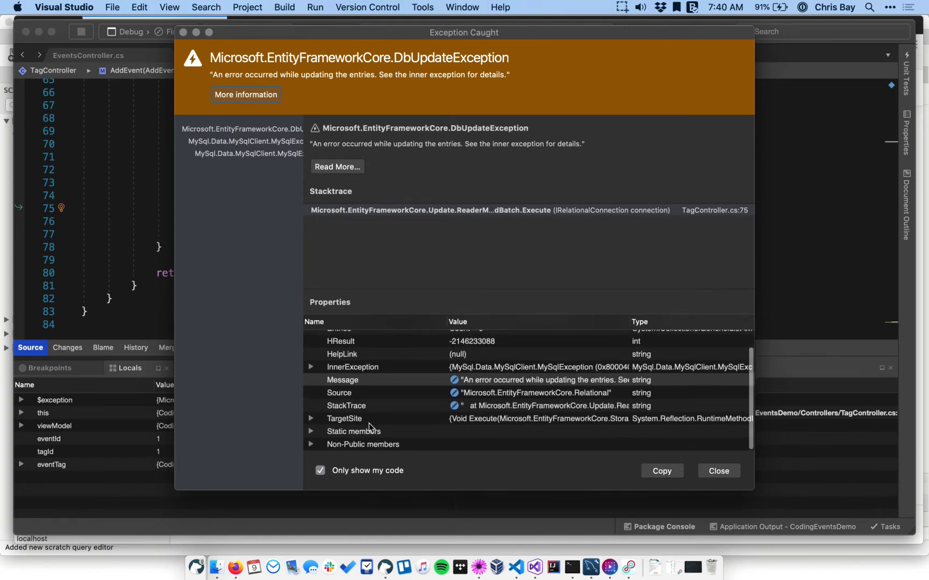
scroll("up", 3)
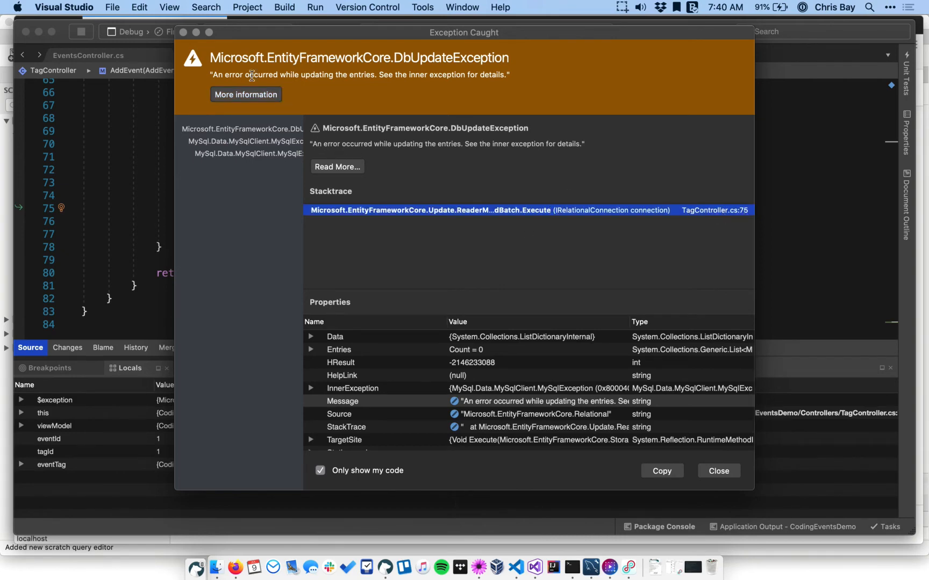
left_click(717, 470)
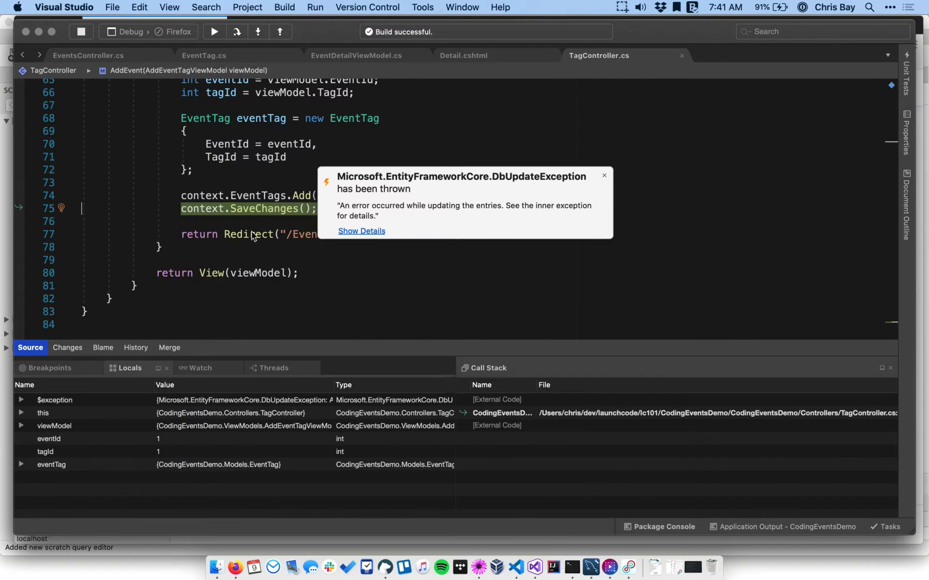
Step: Dismiss the DbUpdateException notice over the TagController code
left_click(603, 176)
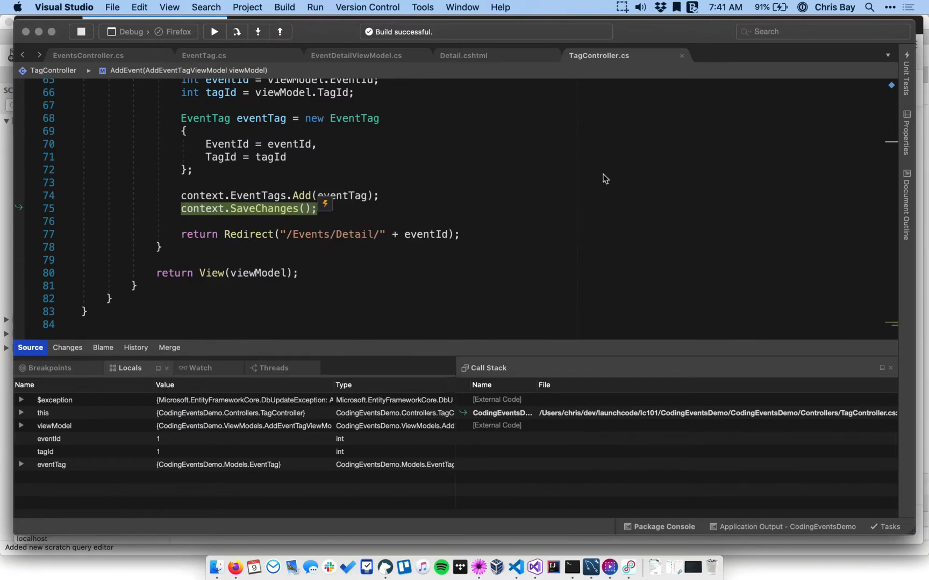
mouse_move(347, 196)
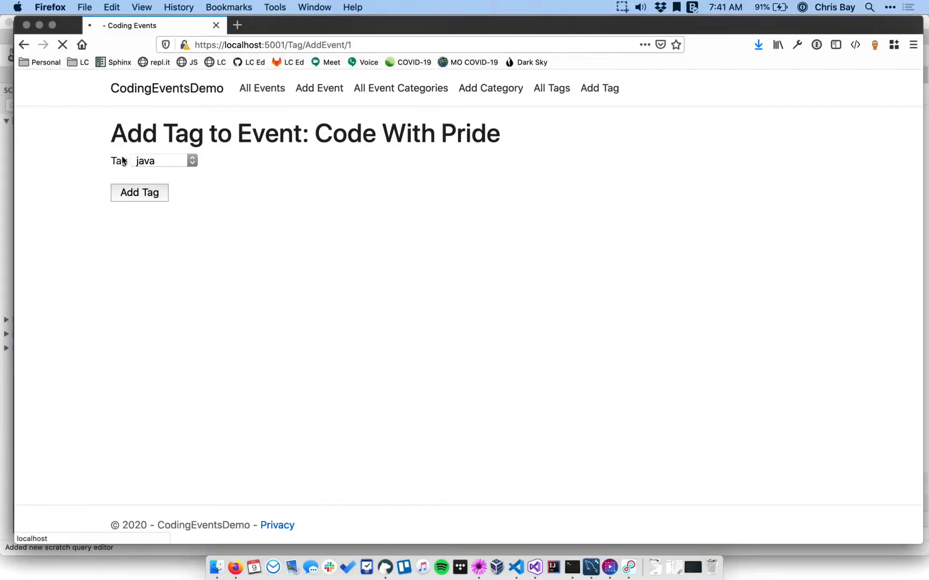
mouse_move(118, 163)
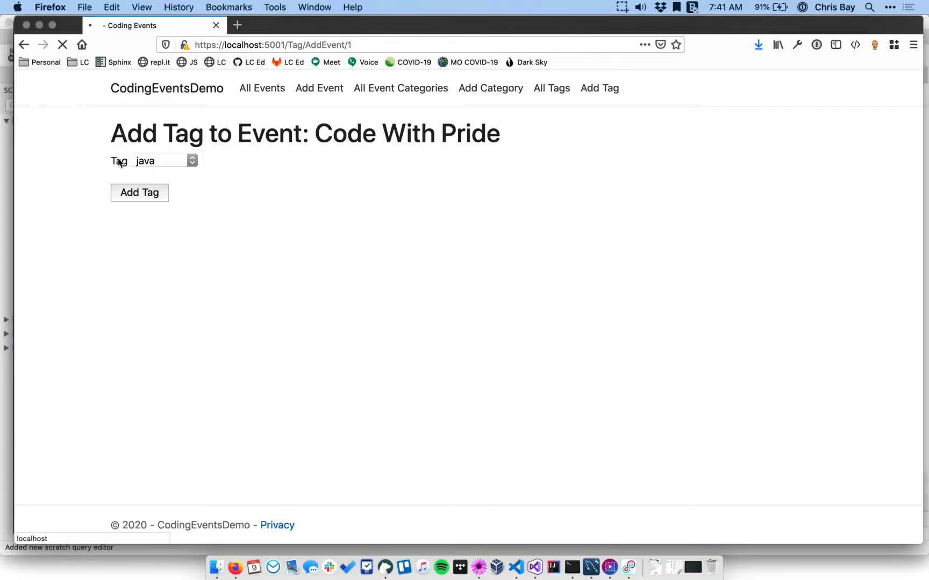
mouse_move(123, 164)
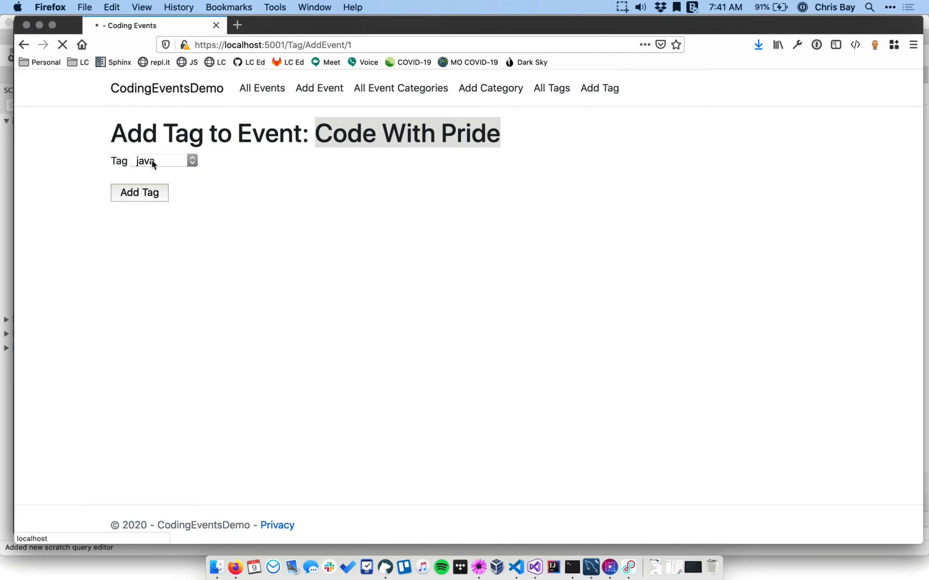
mouse_move(170, 166)
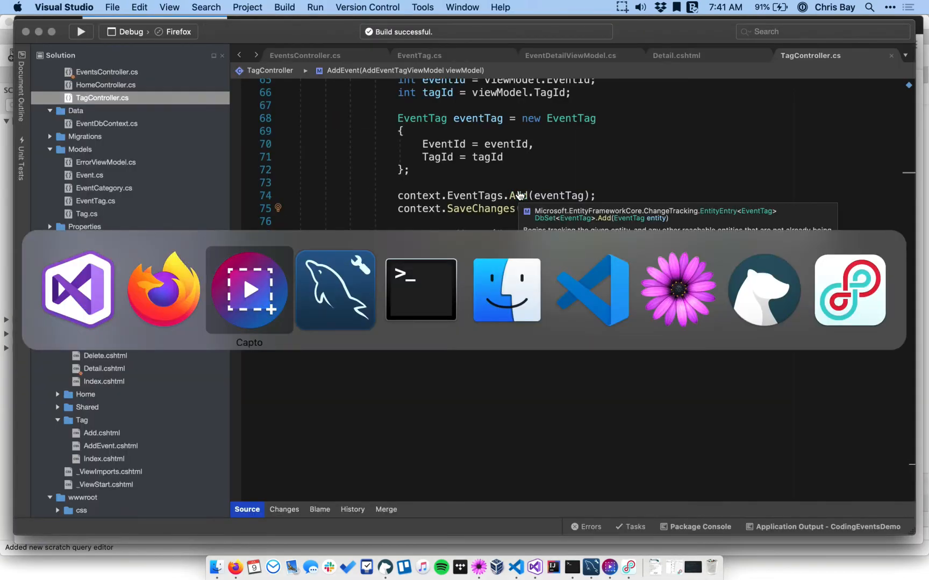
left_click(335, 290)
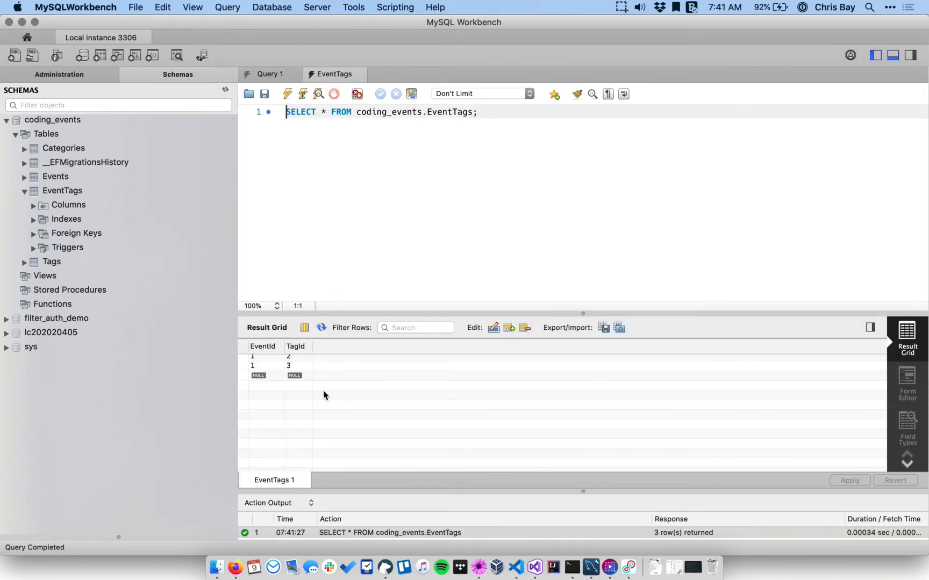
scroll("up", 3)
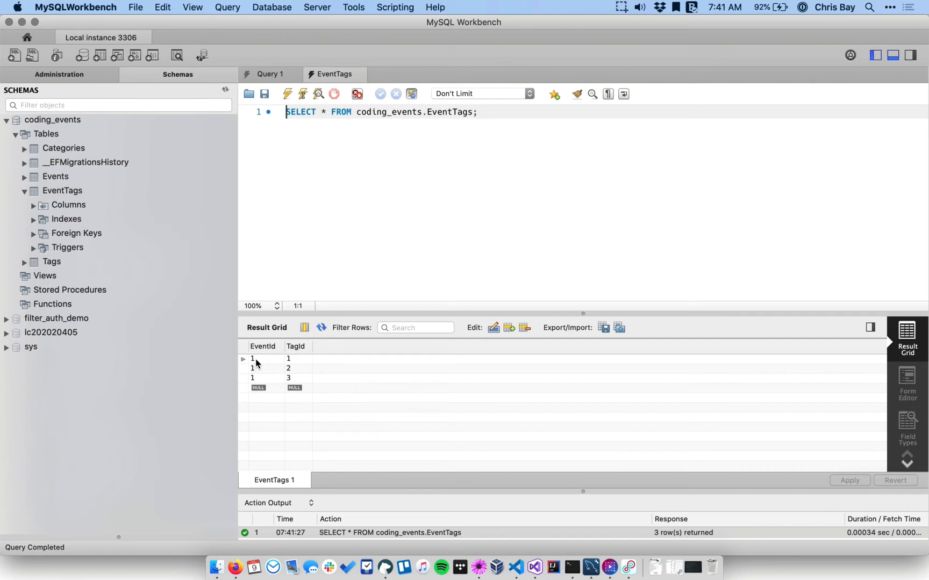
mouse_move(295, 361)
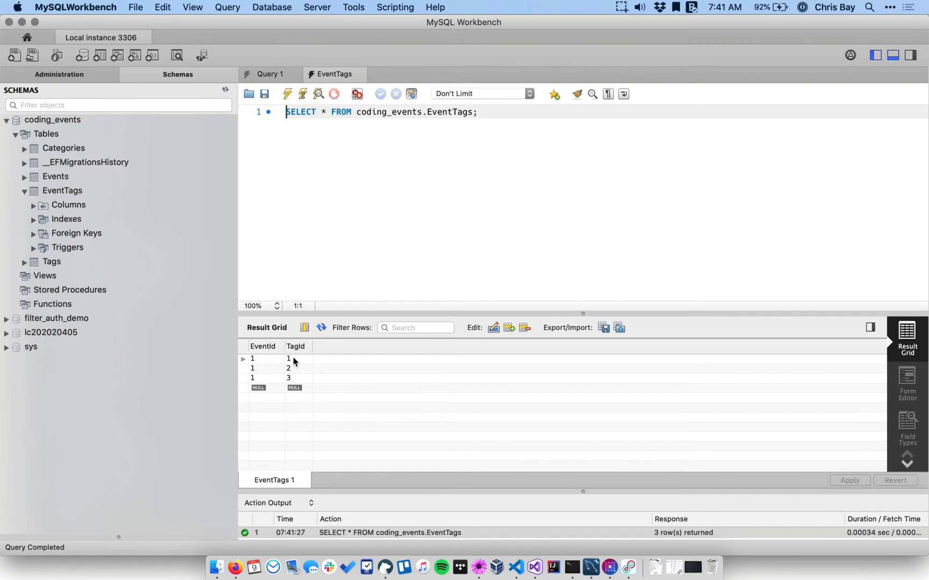
left_click(234, 572)
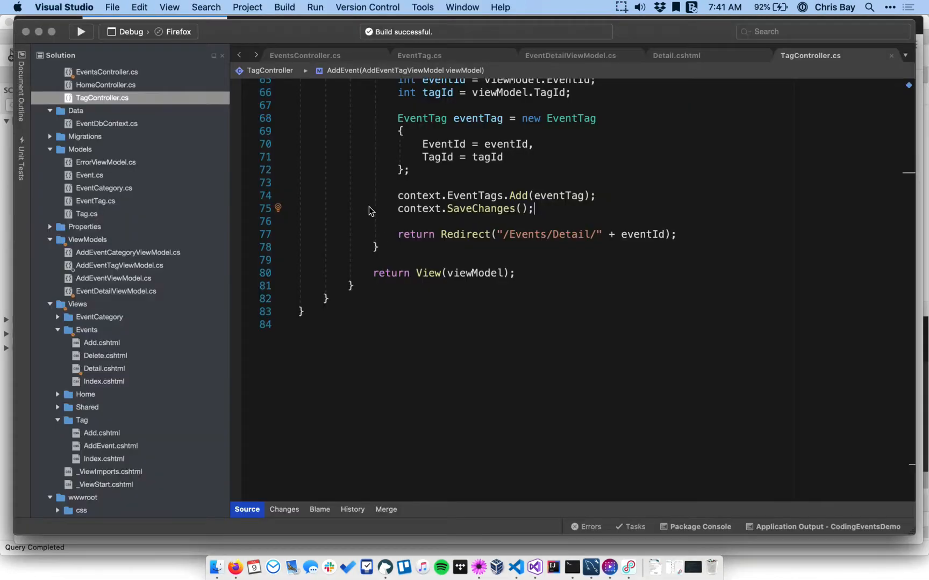
mouse_move(377, 271)
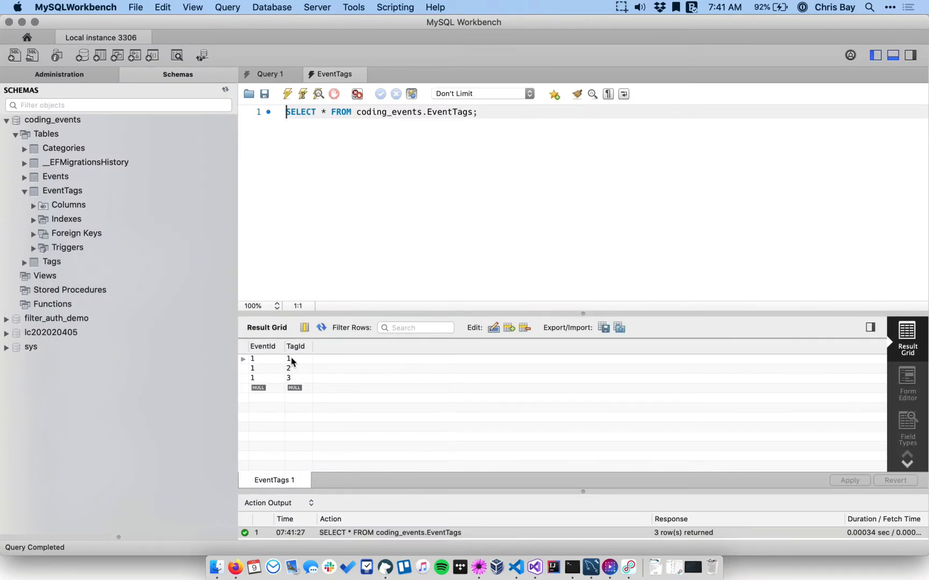
left_click(262, 358)
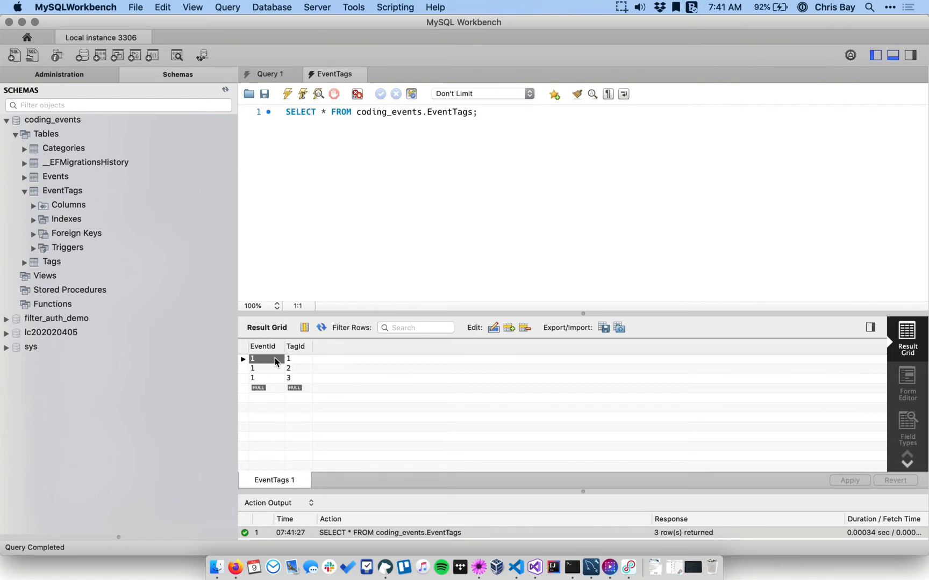
left_click(299, 359)
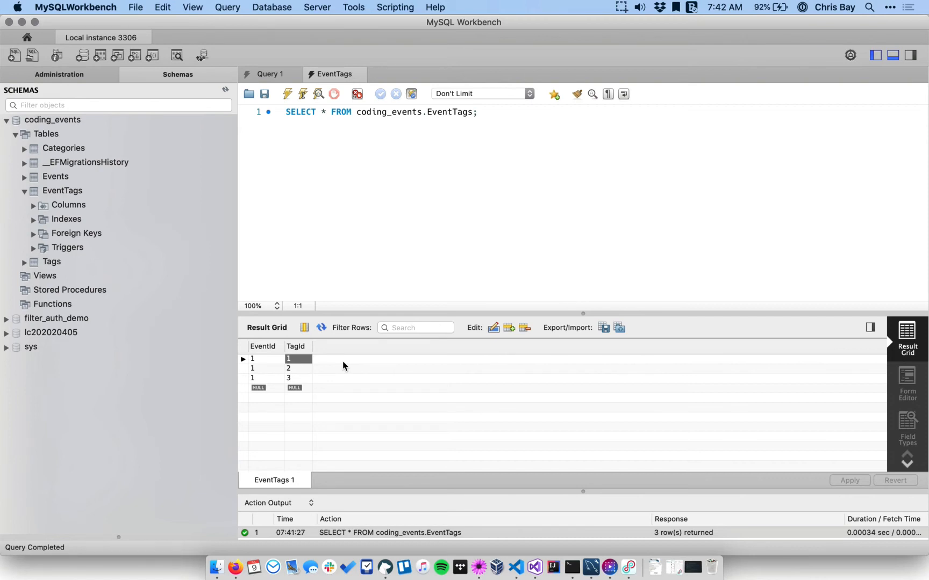
mouse_move(343, 352)
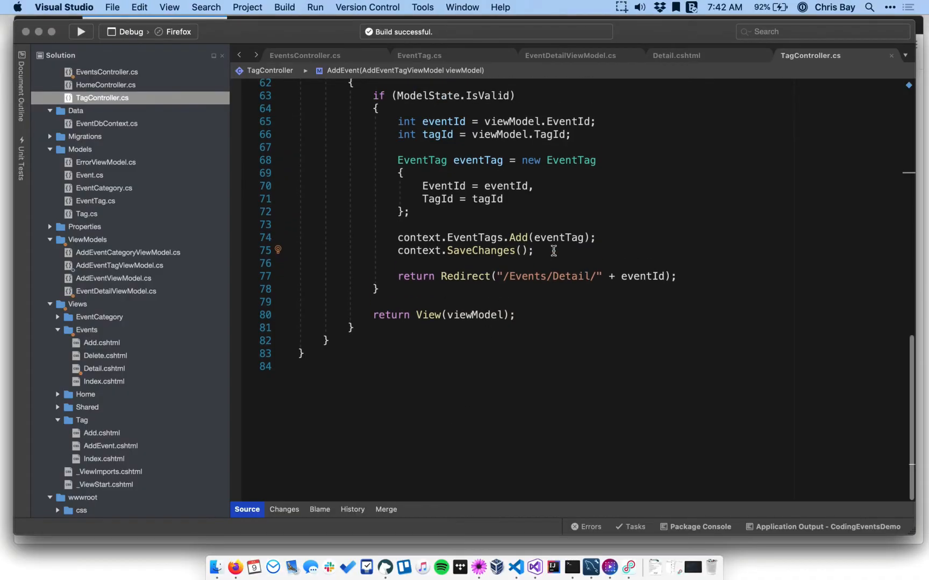
Step: Insert blank lines on line 67 above the EventTag creation in AddEvent
scroll("up", 3)
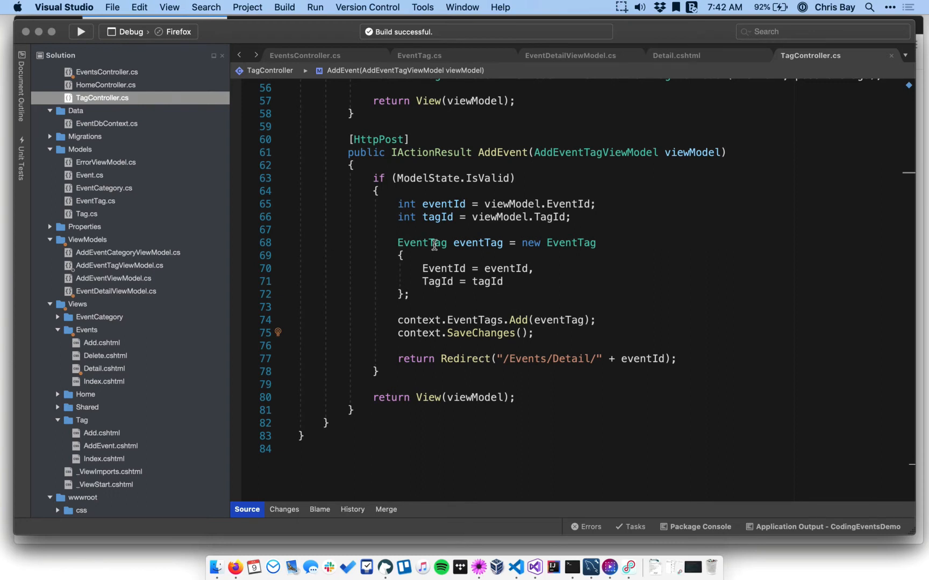
mouse_move(503, 256)
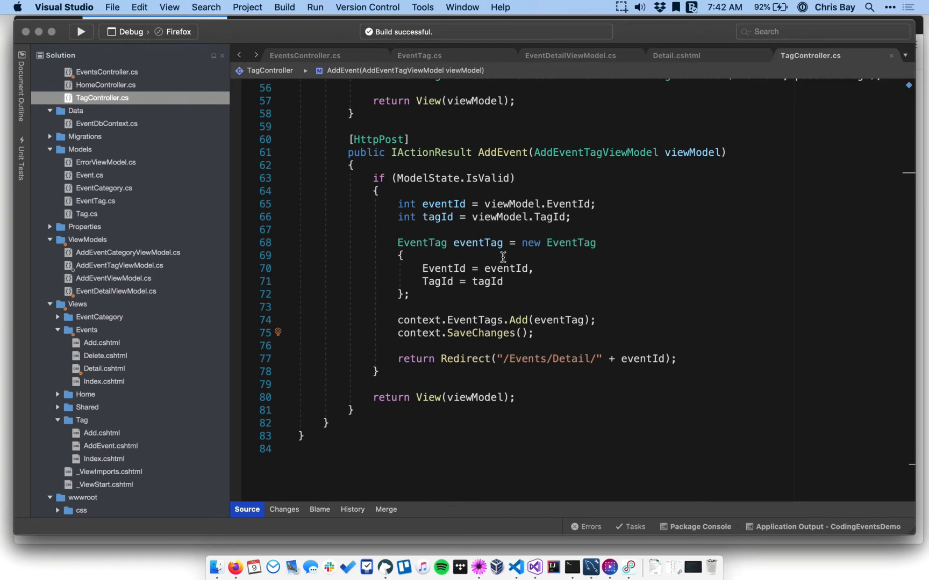
mouse_move(557, 319)
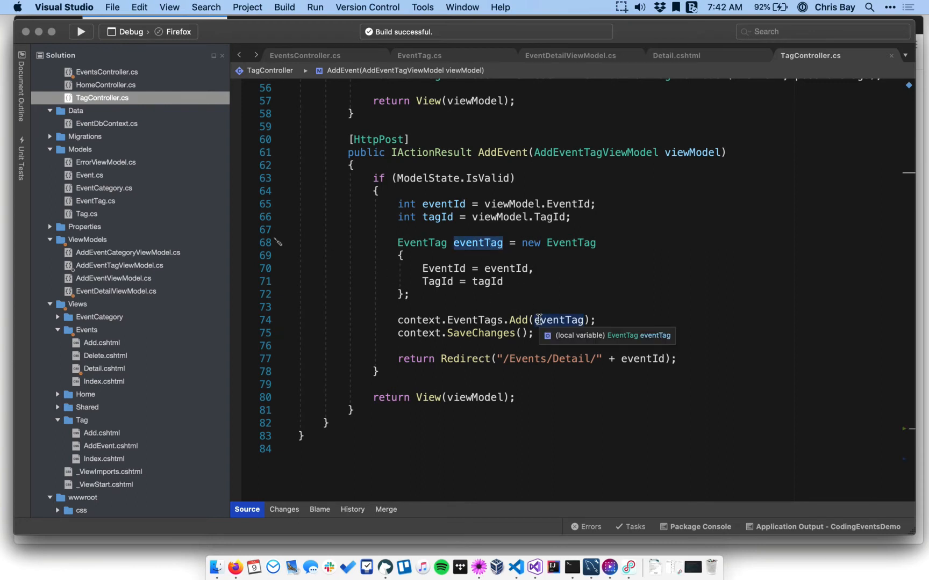
mouse_move(495, 256)
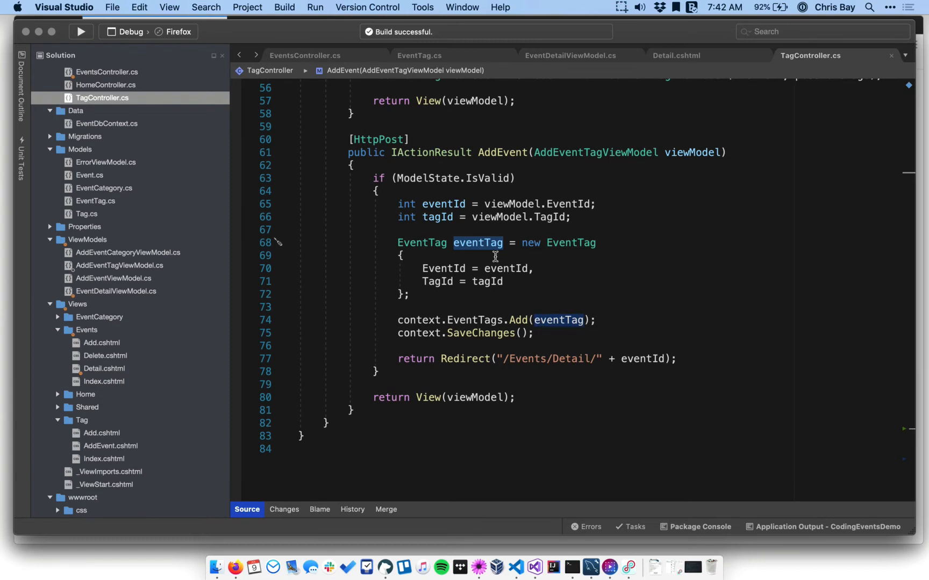
mouse_move(437, 217)
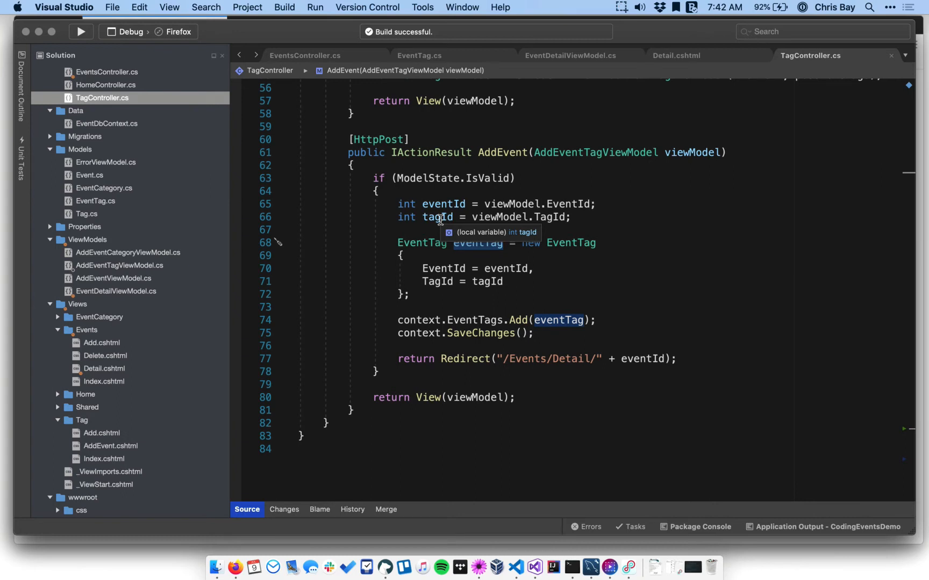
mouse_move(302, 47)
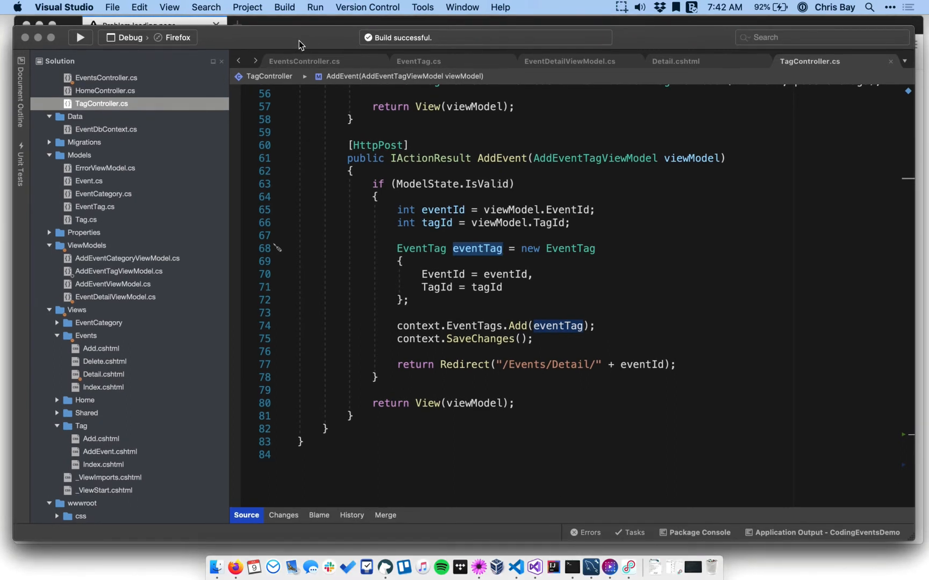
mouse_move(322, 174)
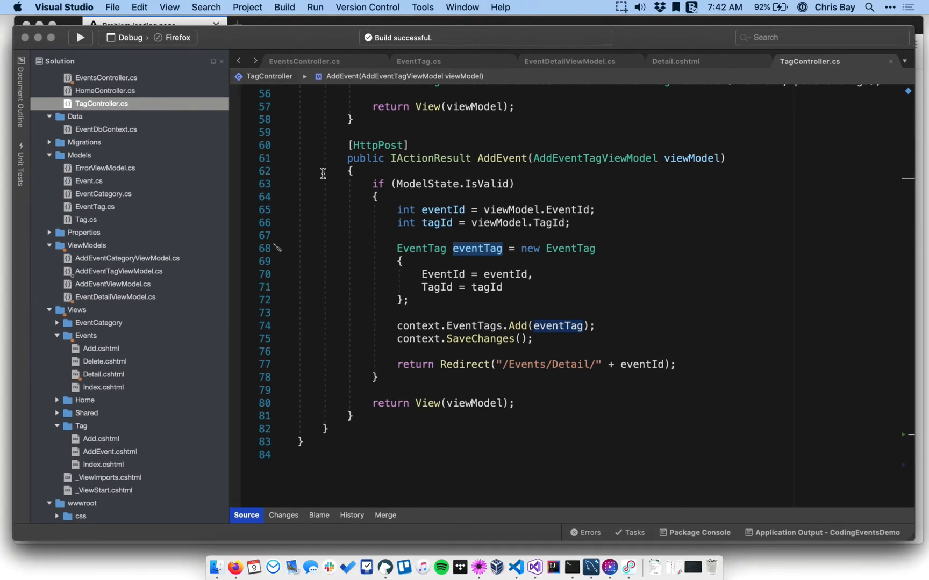
left_click(398, 236)
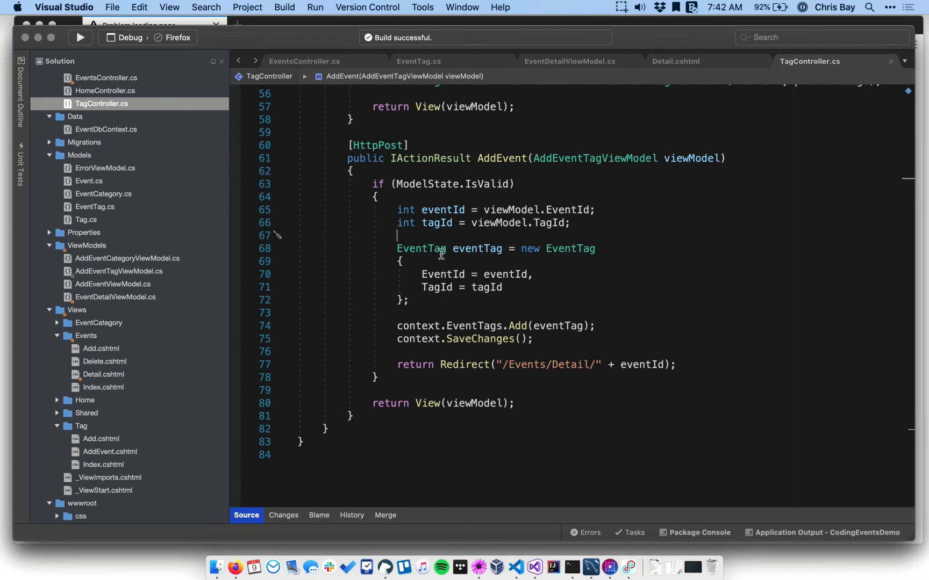
mouse_move(474, 266)
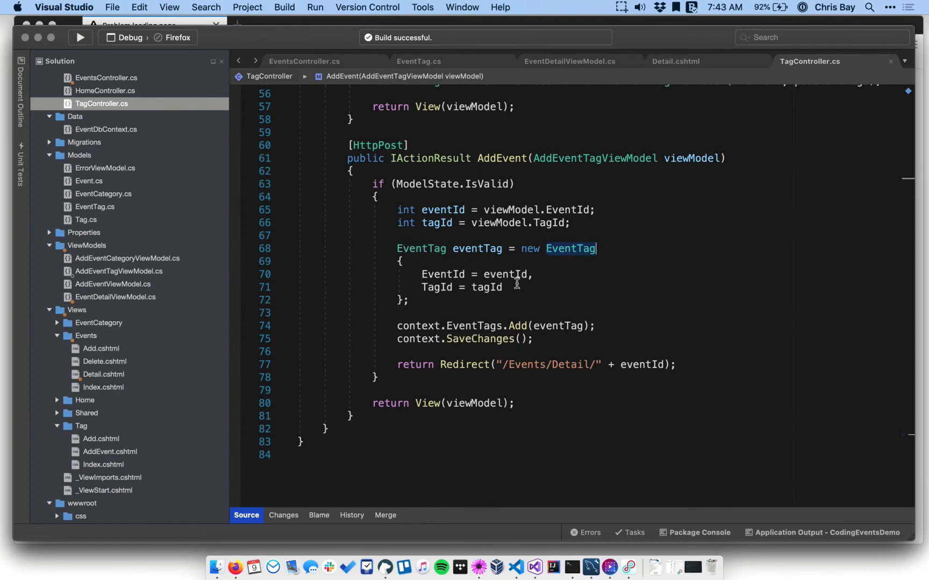
mouse_move(554, 222)
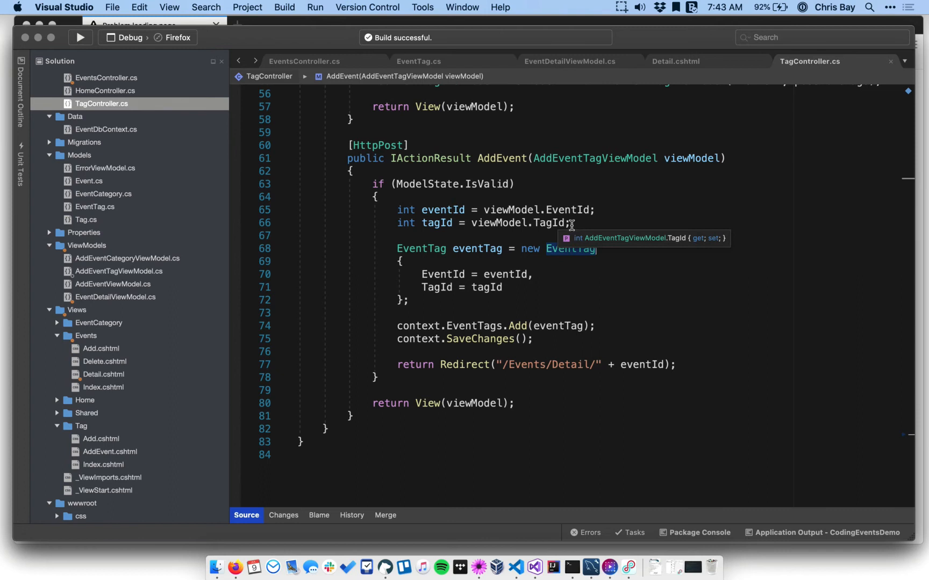
mouse_move(642, 210)
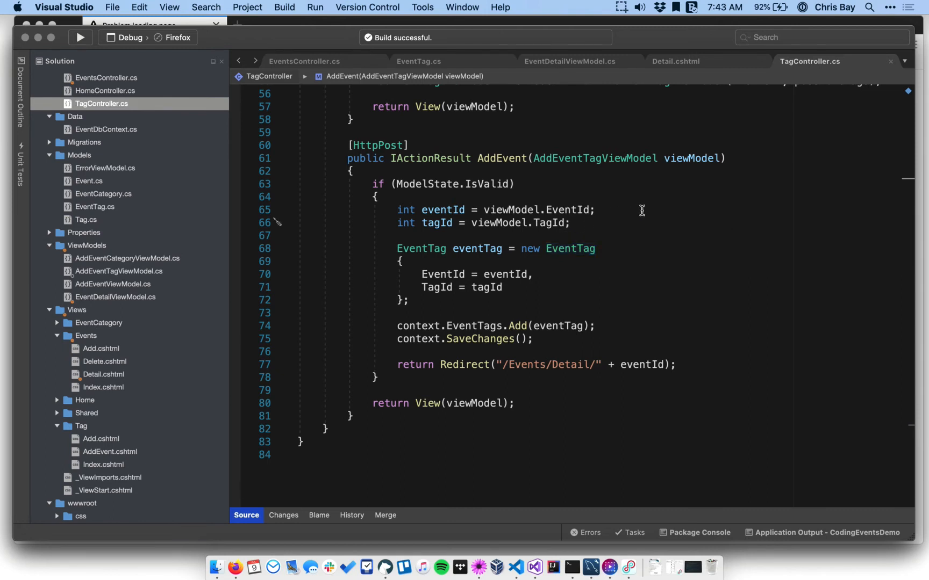
key("Return")
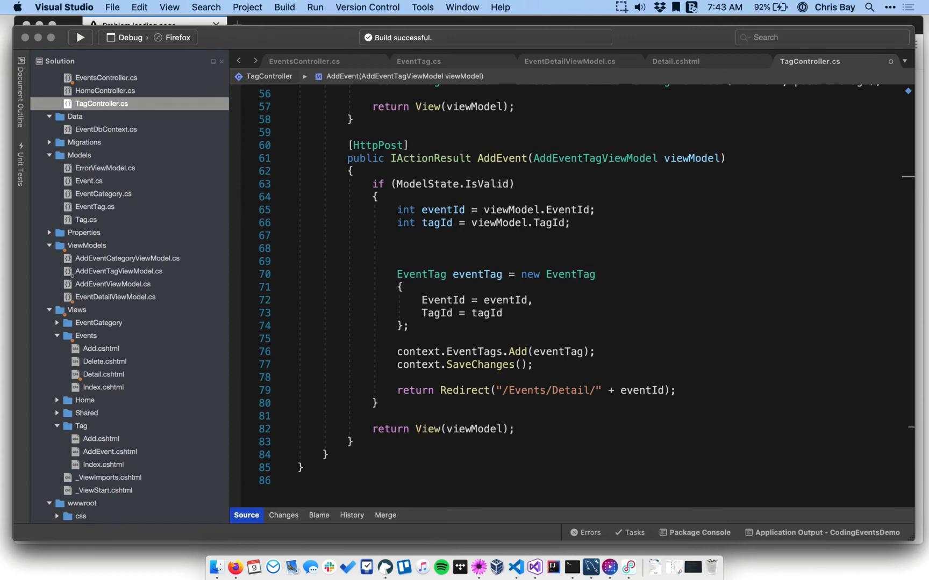
Step: Declare List<EventTag> existingItems built from context.EventTags
type("List")
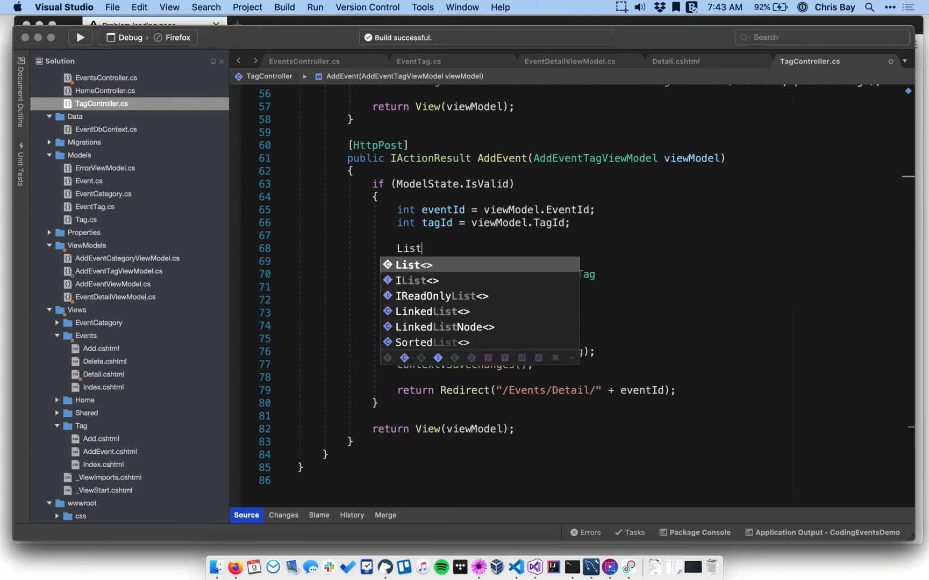
type("<EventTag>")
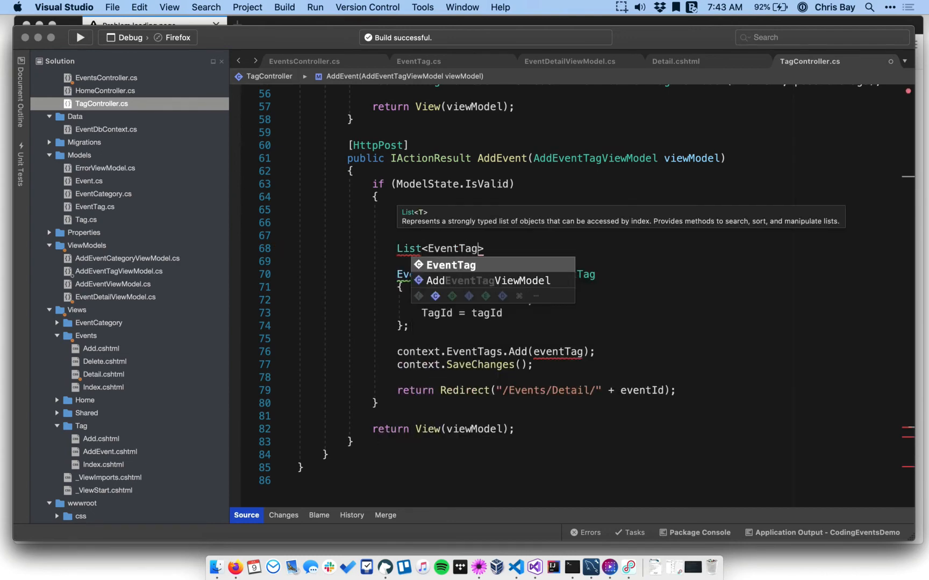
type("exi")
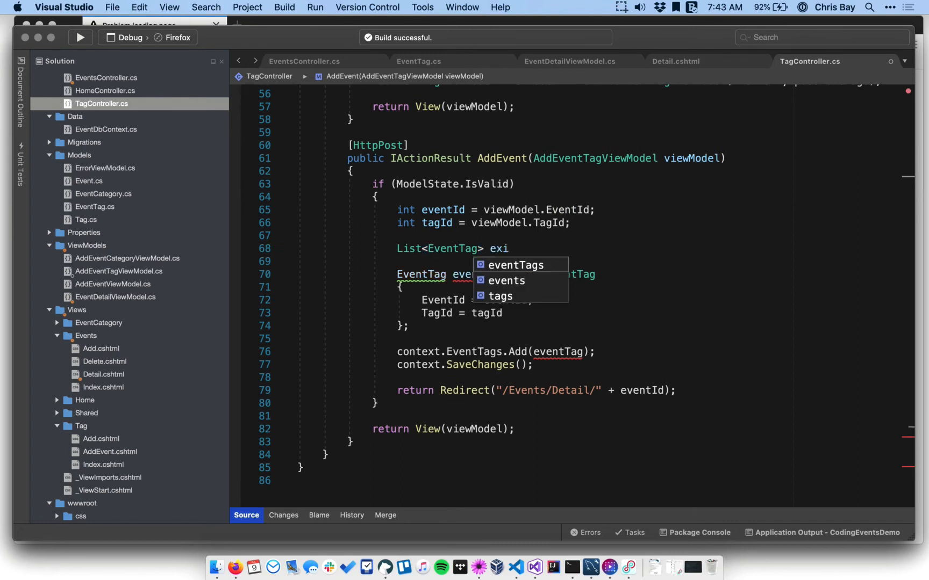
type("stingItems =")
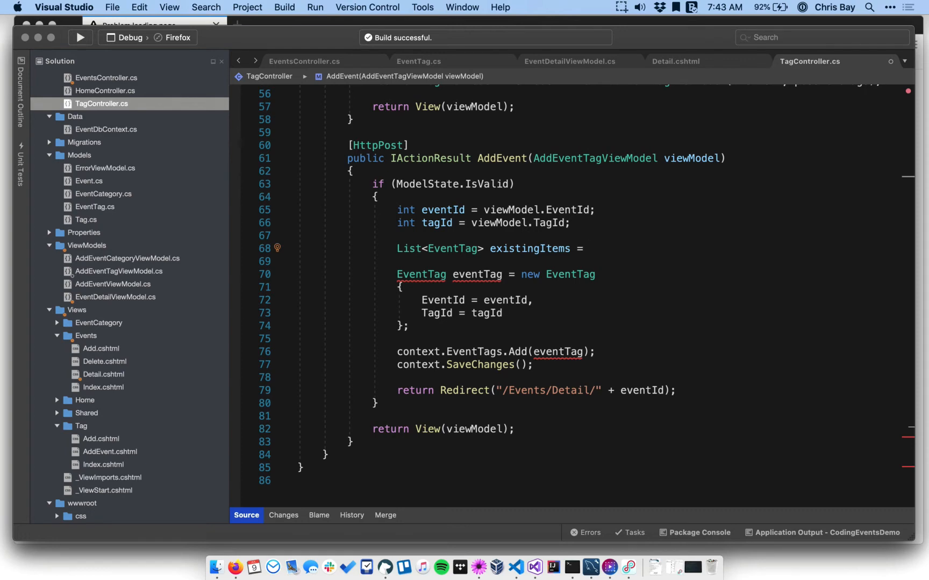
type("cotext")
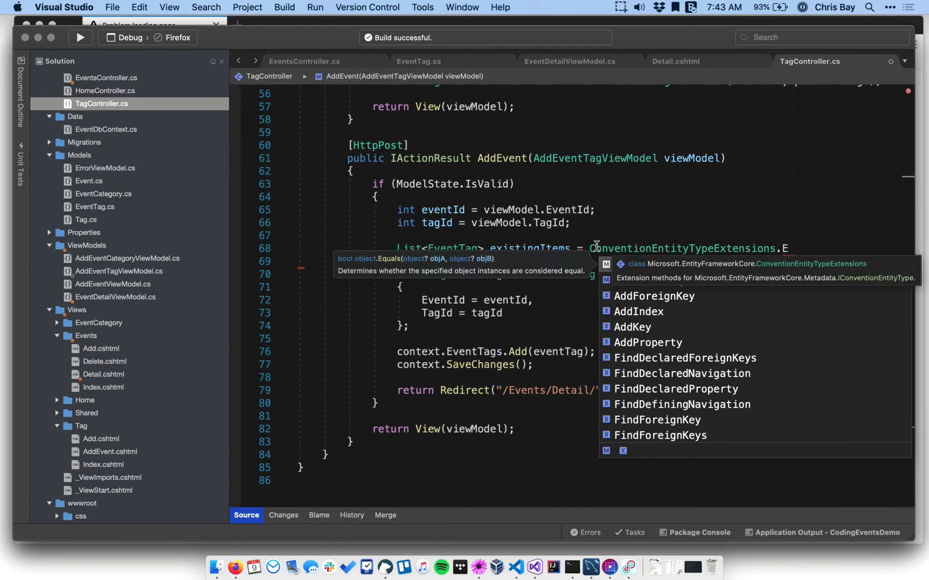
type("context")
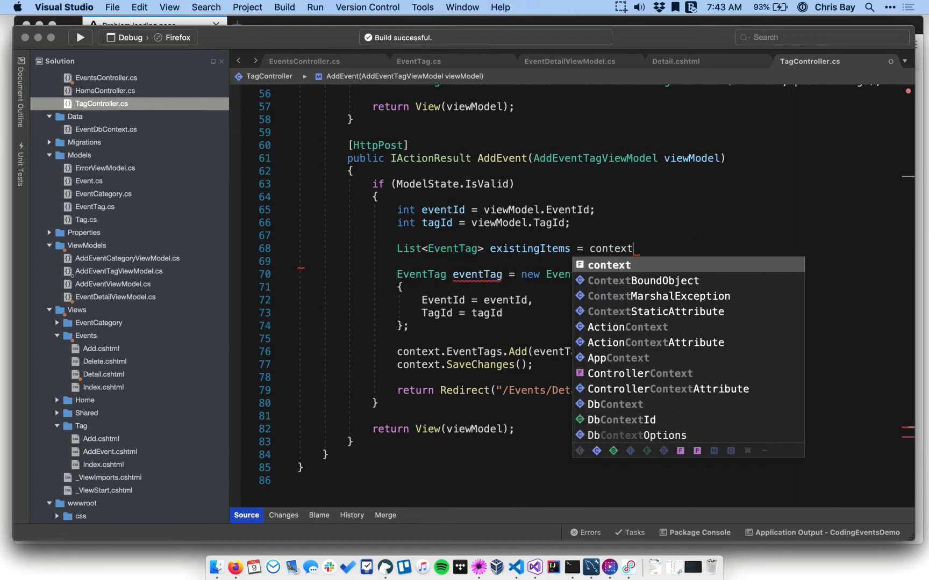
type(".EventTags")
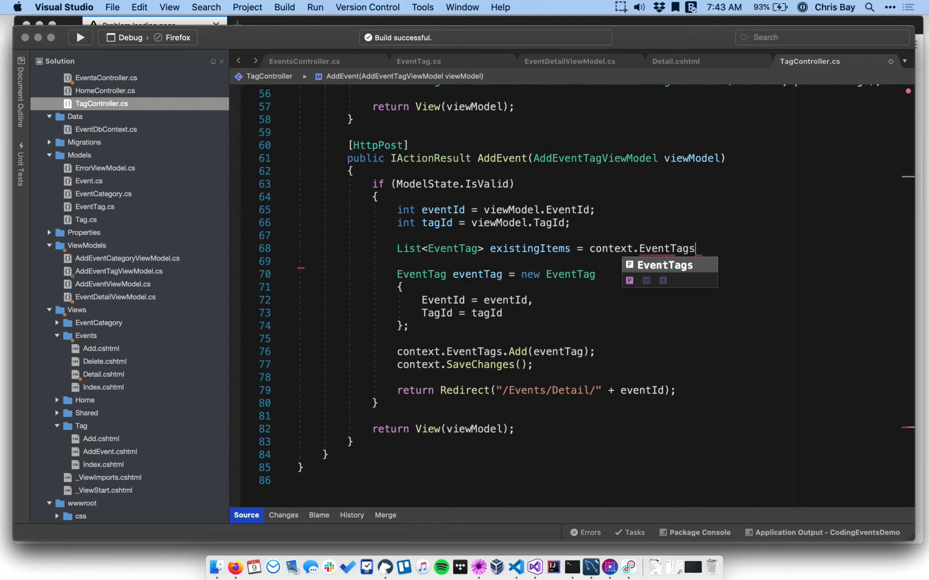
Step: Filter existingItems with .Where(et => et.EventId == eventId) and .Where(et => et.TagId == tagId)
type(".Where(et =")
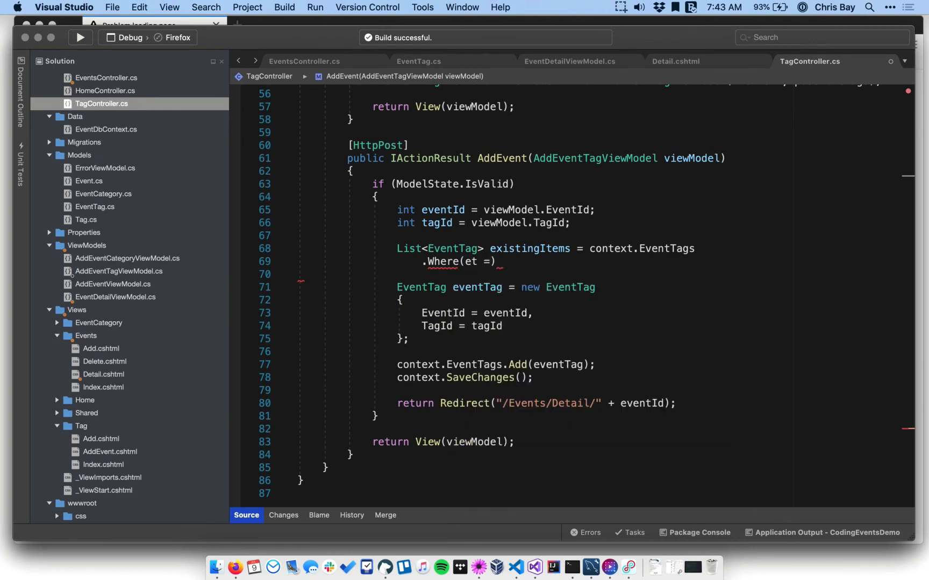
type(">")
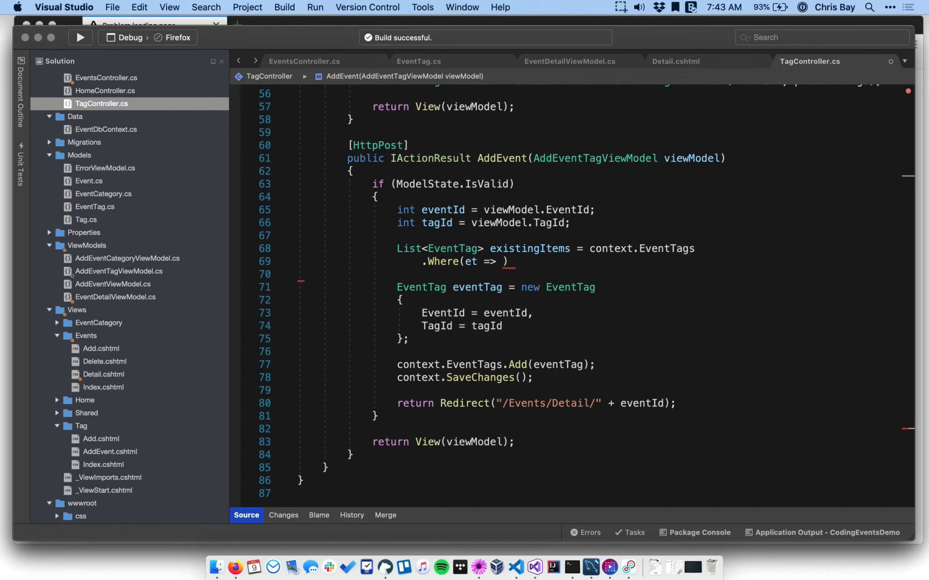
type("et.EventId ==")
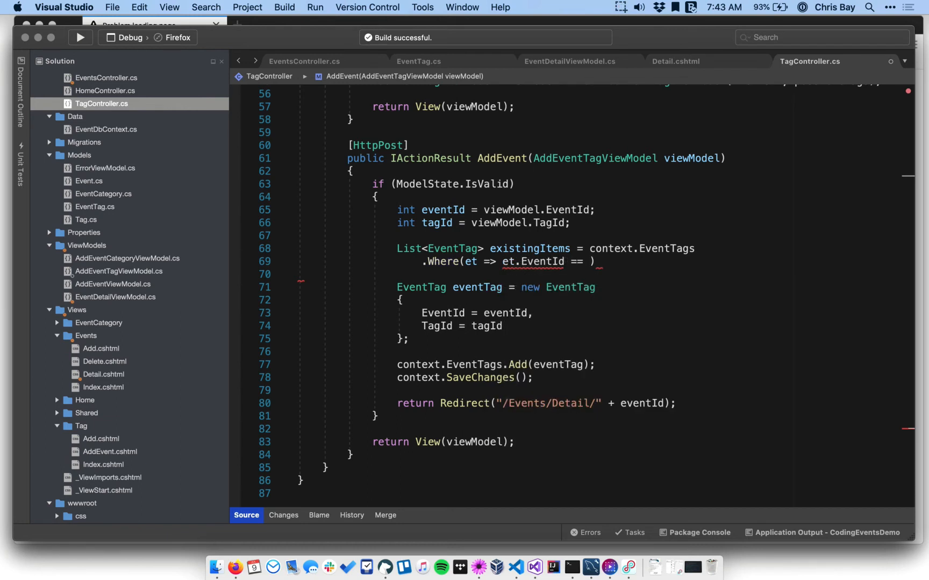
type("eventId")
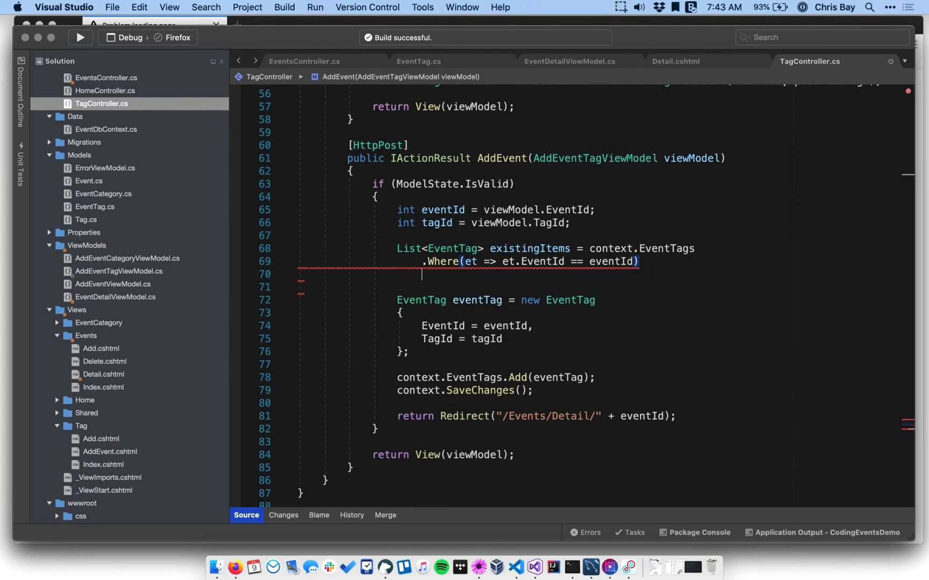
type(".Where(et =>")
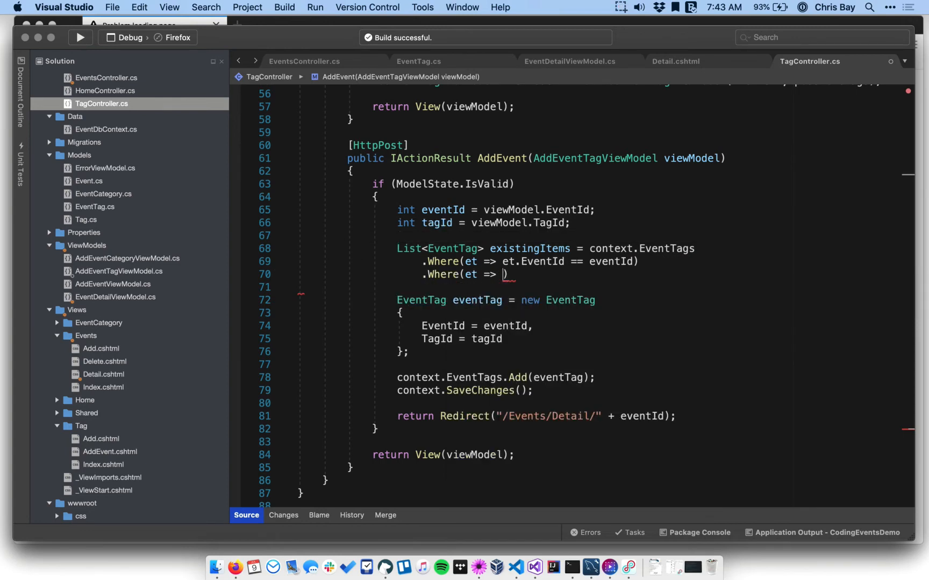
type("et.TagId == tagId")
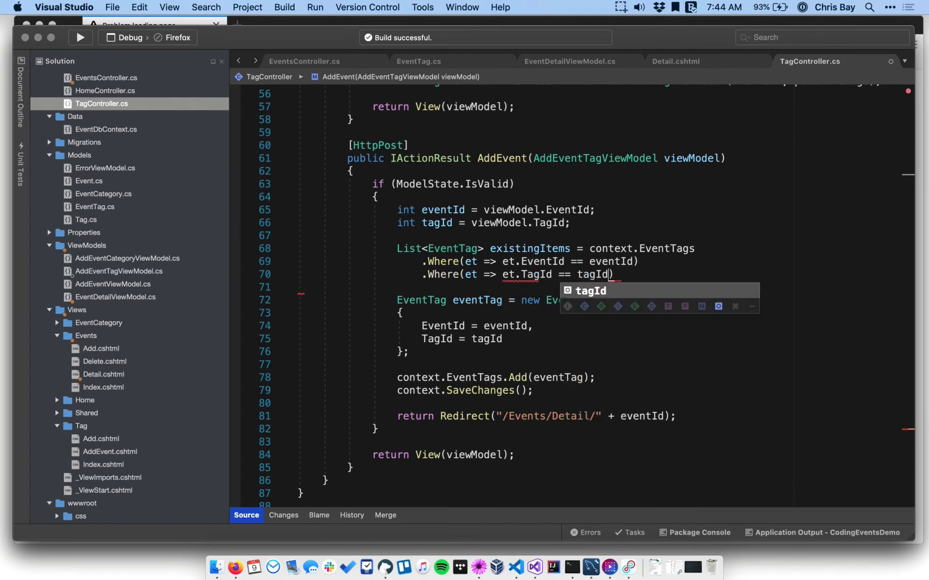
type(".ToList();")
type("if (")
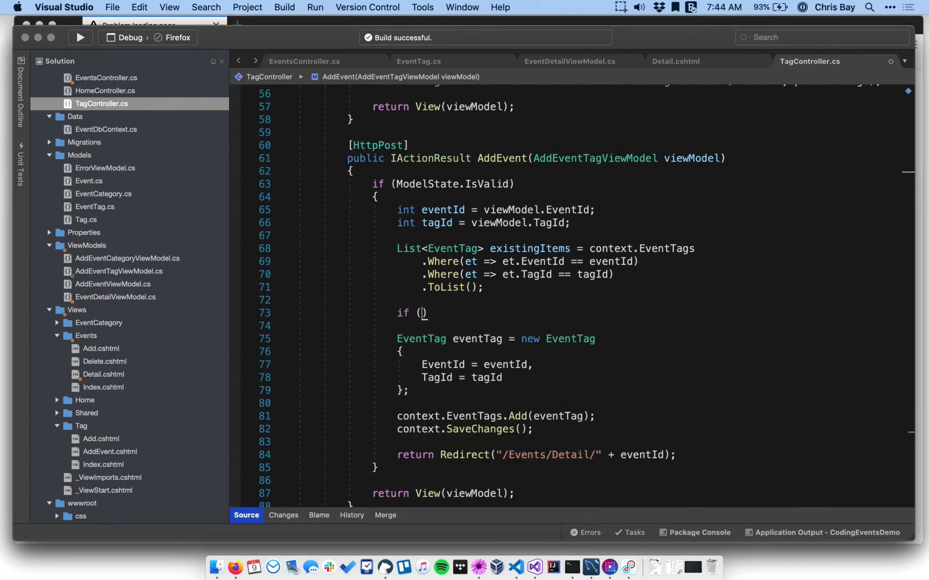
Step: Guard the EventTag creation, Add and SaveChanges with if (existingItems.Count == 0)
type("existingItems.Count ==")
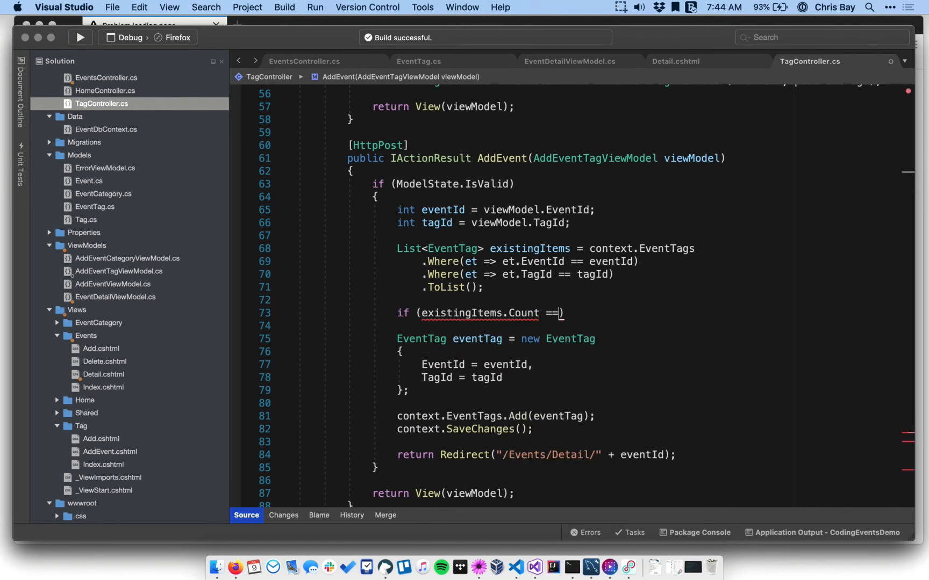
type("0")
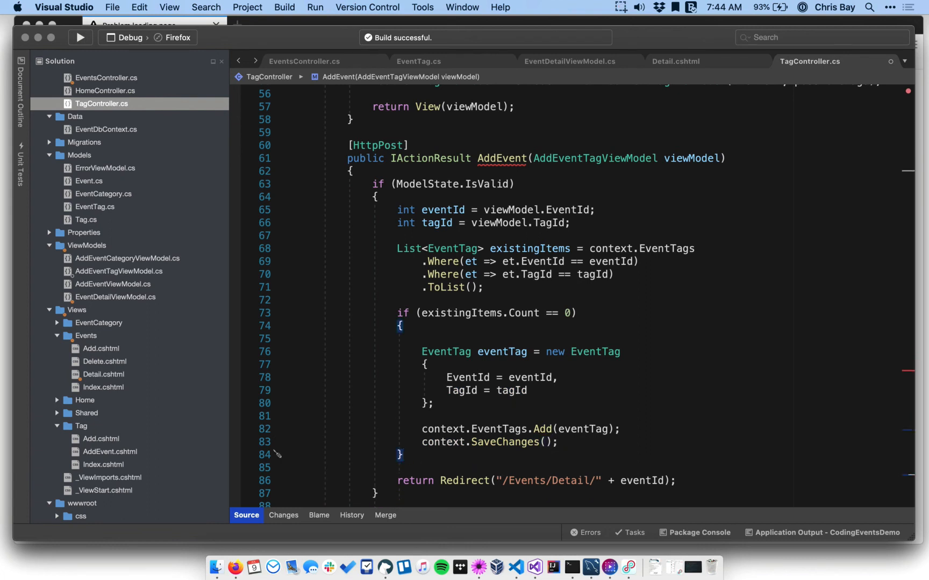
scroll("down", 3)
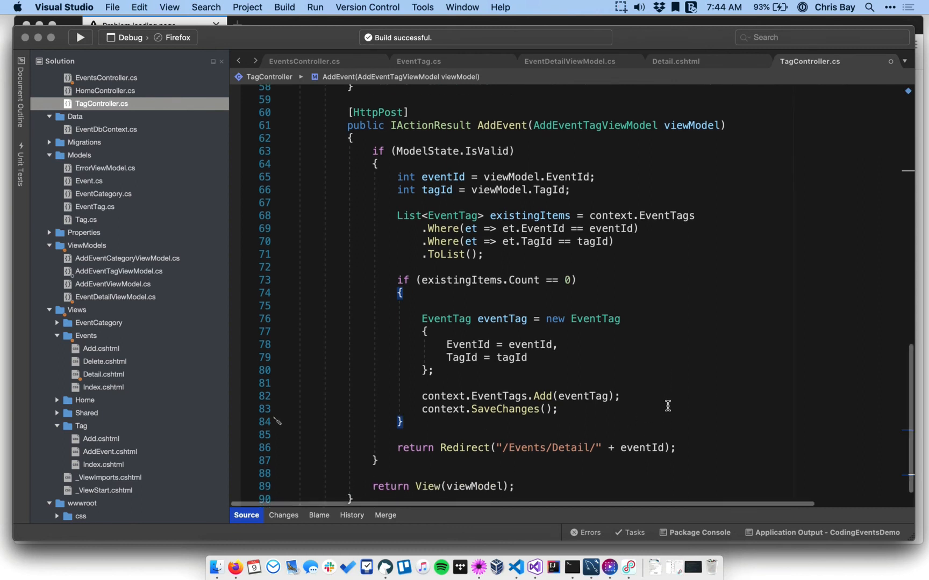
mouse_move(605, 234)
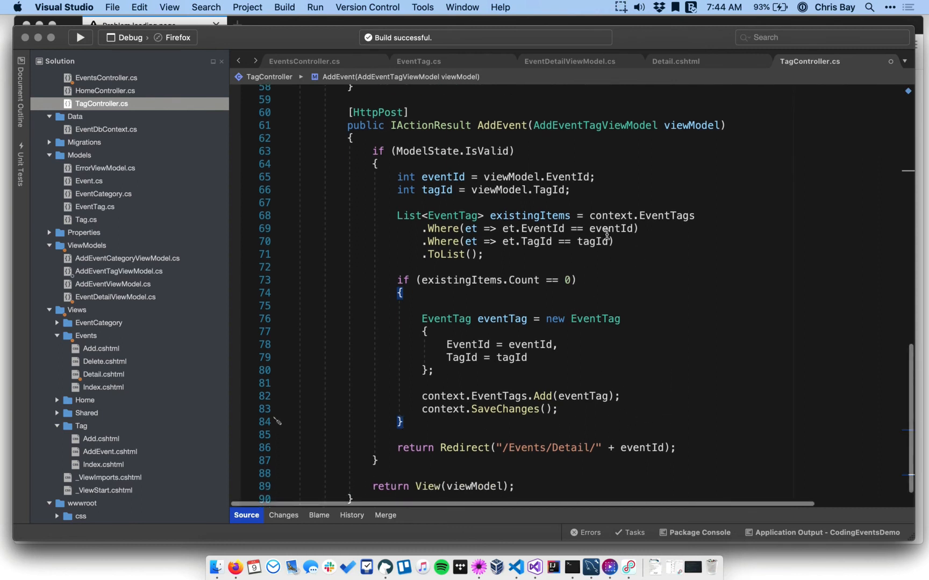
mouse_move(563, 354)
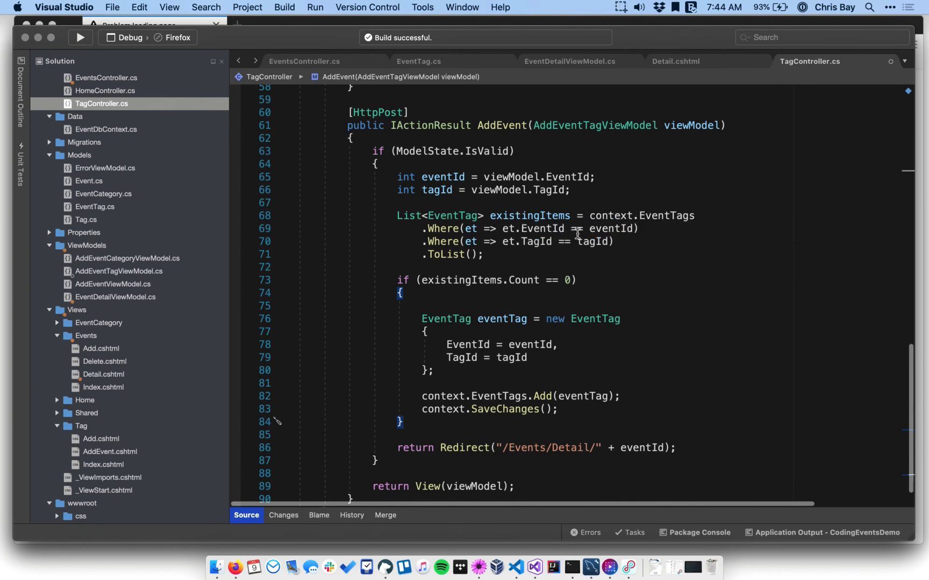
mouse_move(533, 242)
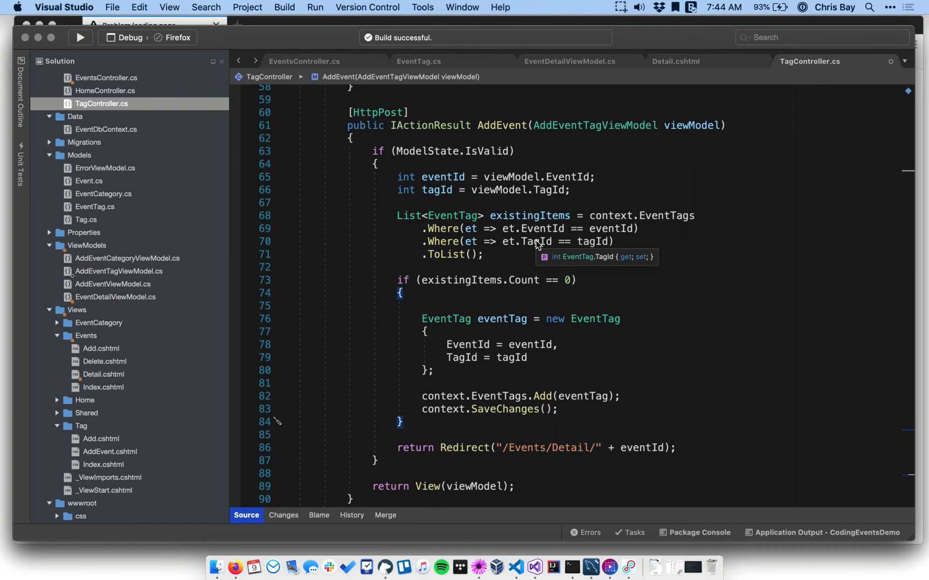
mouse_move(534, 278)
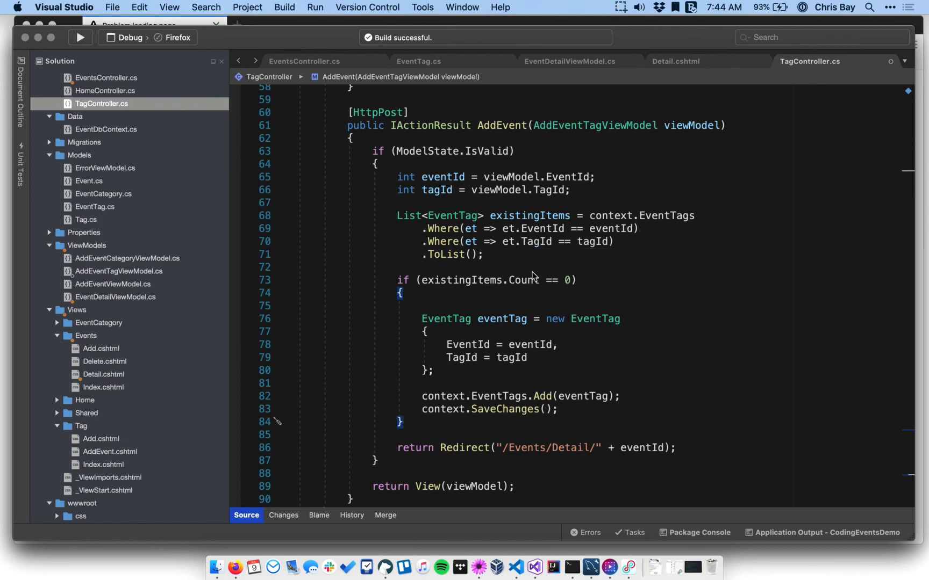
mouse_move(556, 281)
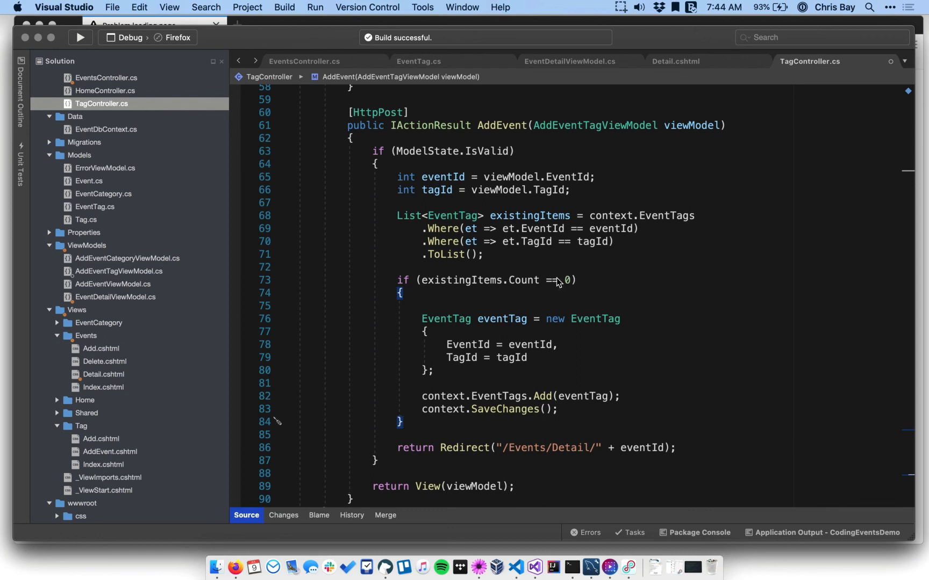
mouse_move(535, 369)
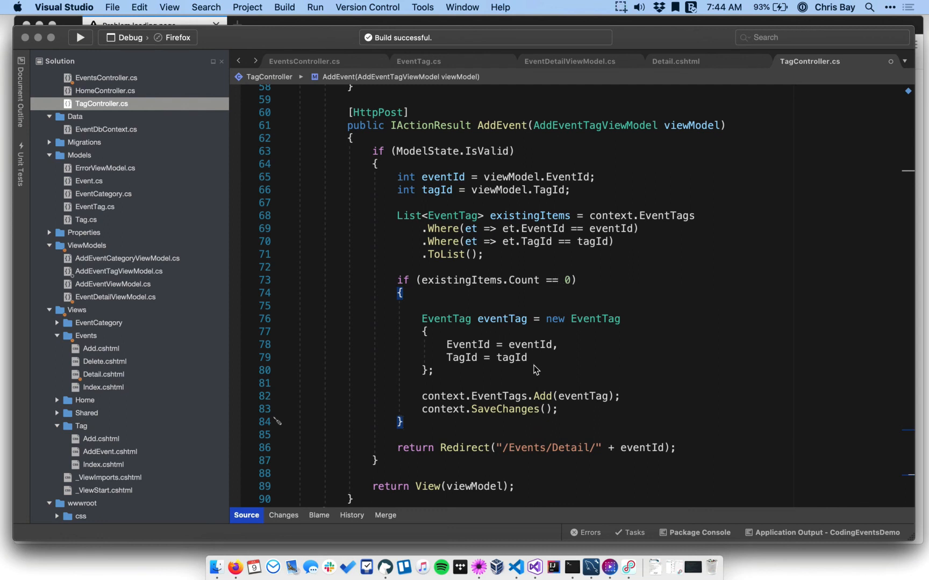
mouse_move(503, 311)
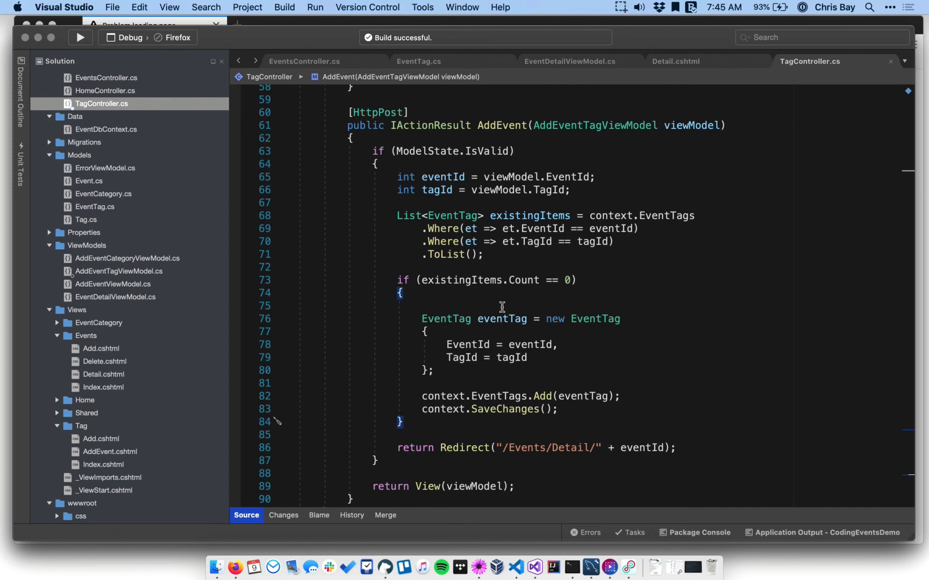
mouse_move(418, 253)
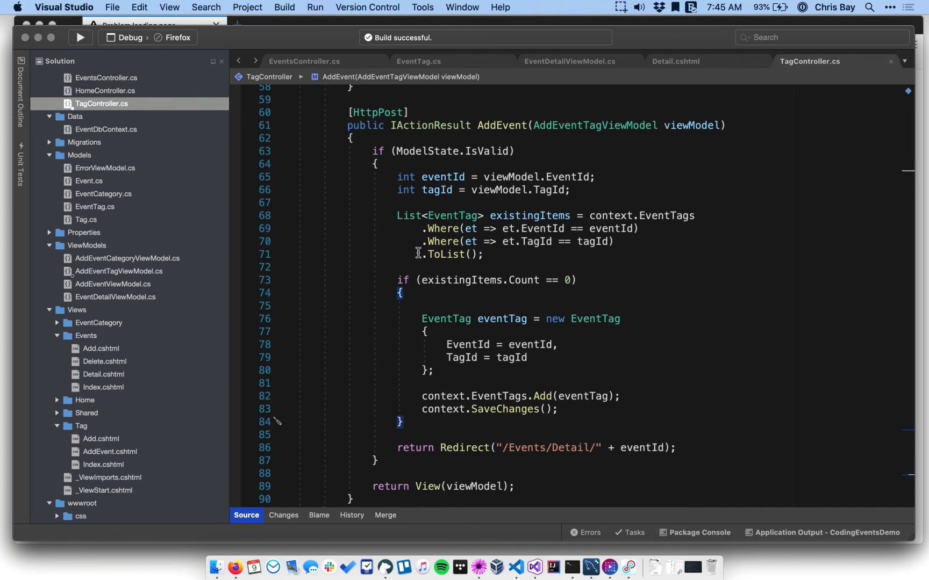
left_click(80, 37)
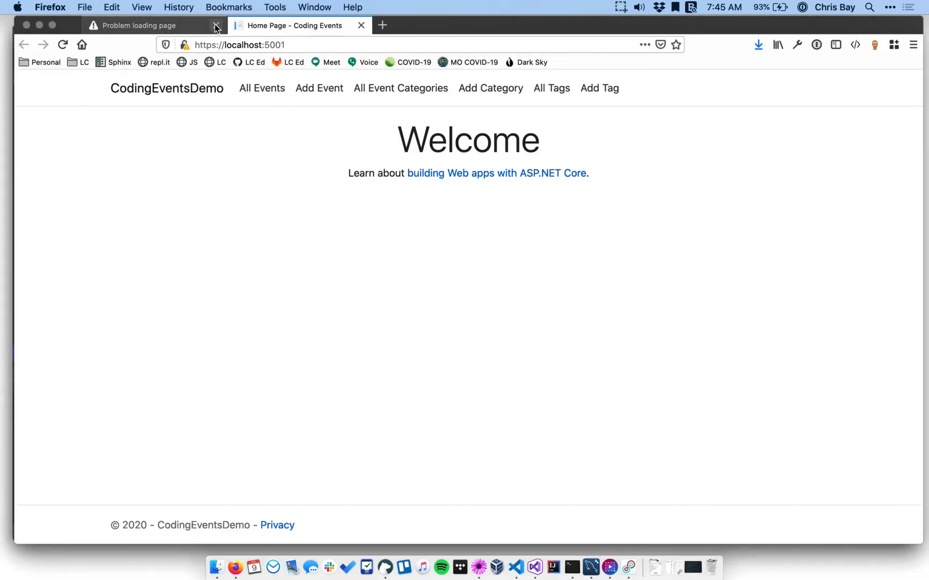
Step: Close the failed tab, reopen Code With Pride from All Events, and resubmit java
left_click(216, 25)
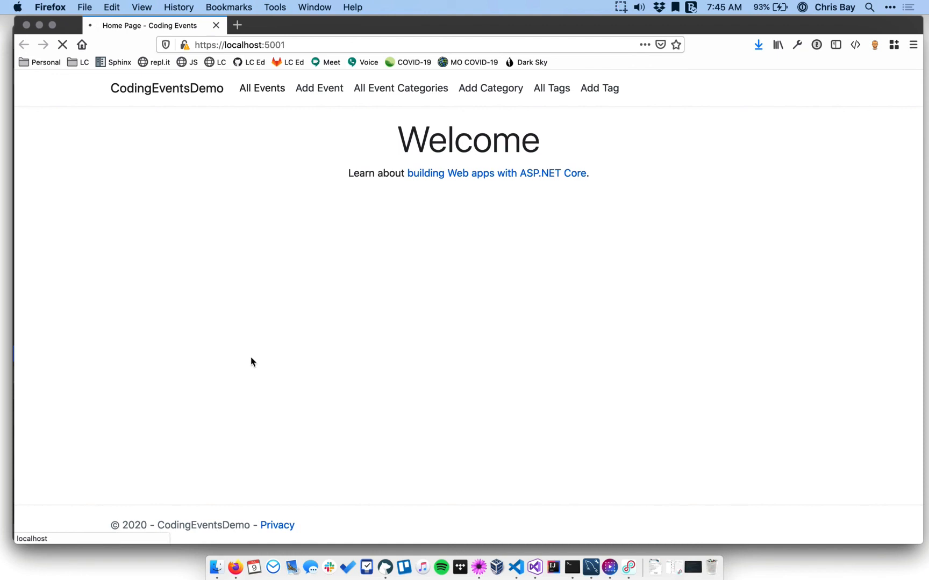
left_click(262, 87)
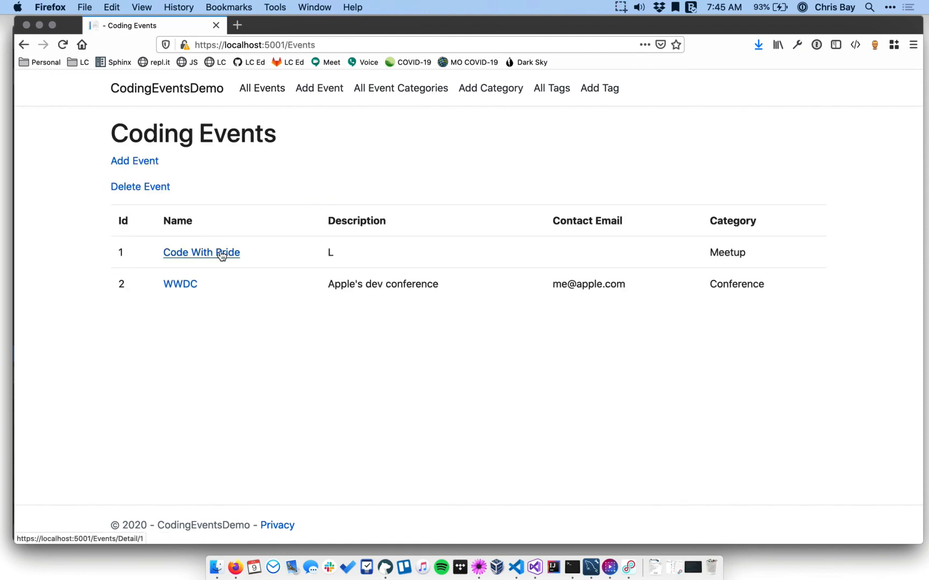
left_click(201, 252)
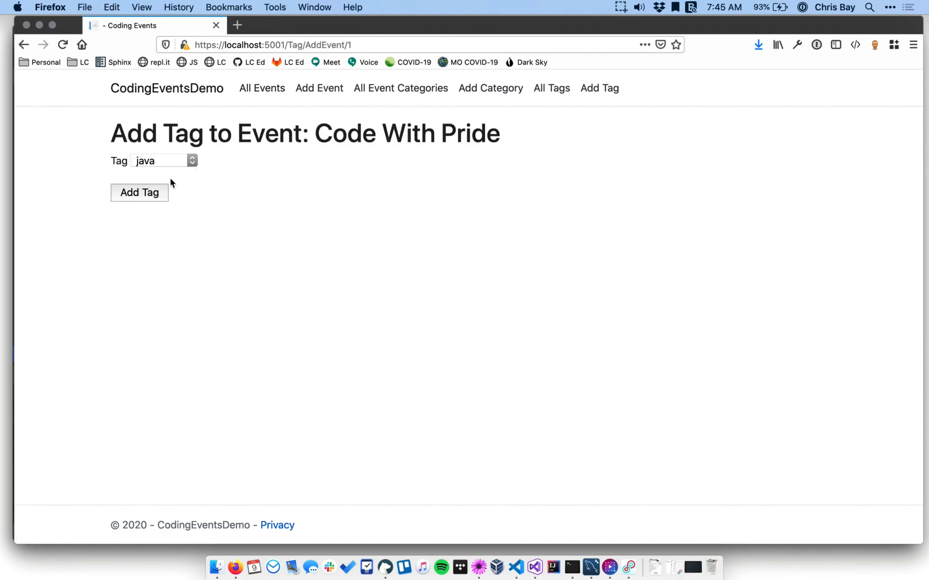
left_click(139, 192)
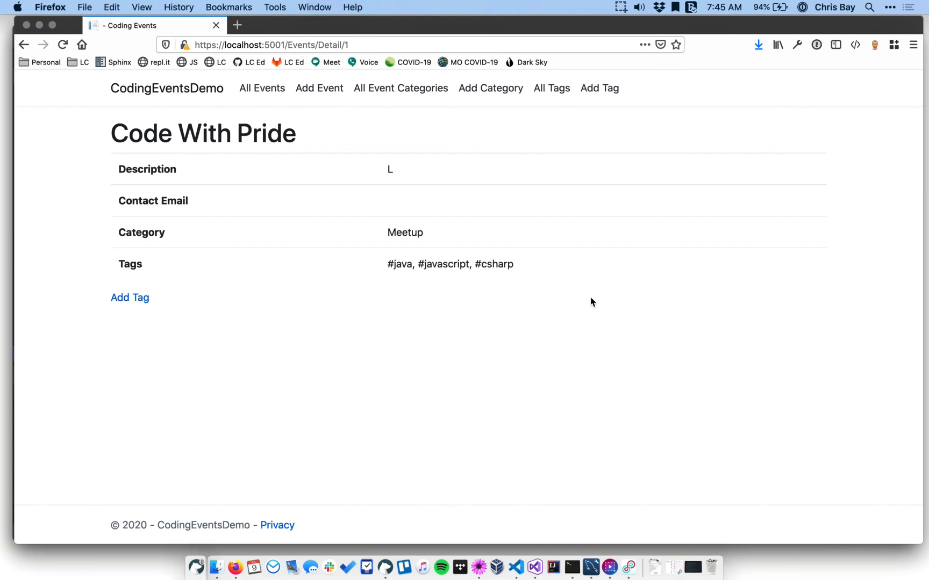
mouse_move(598, 300)
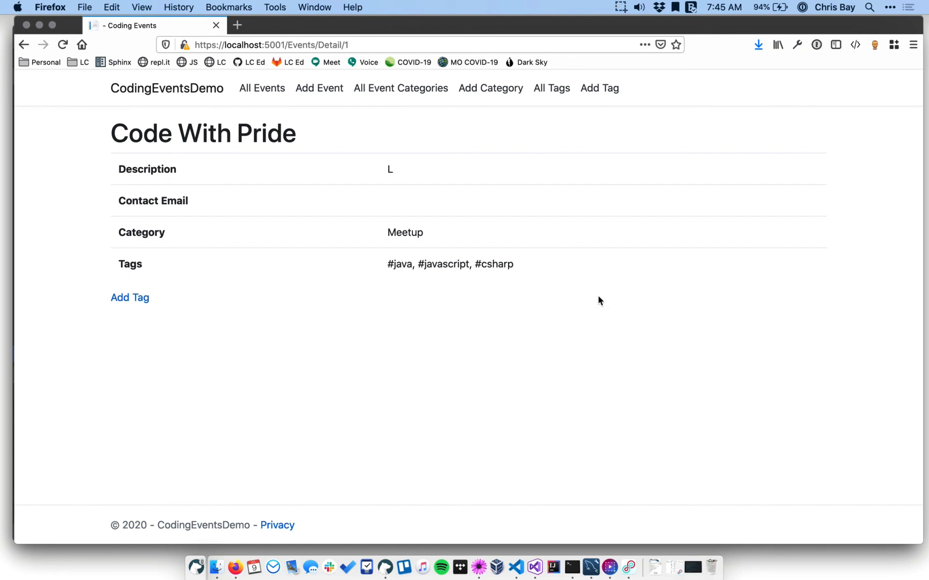
mouse_move(561, 203)
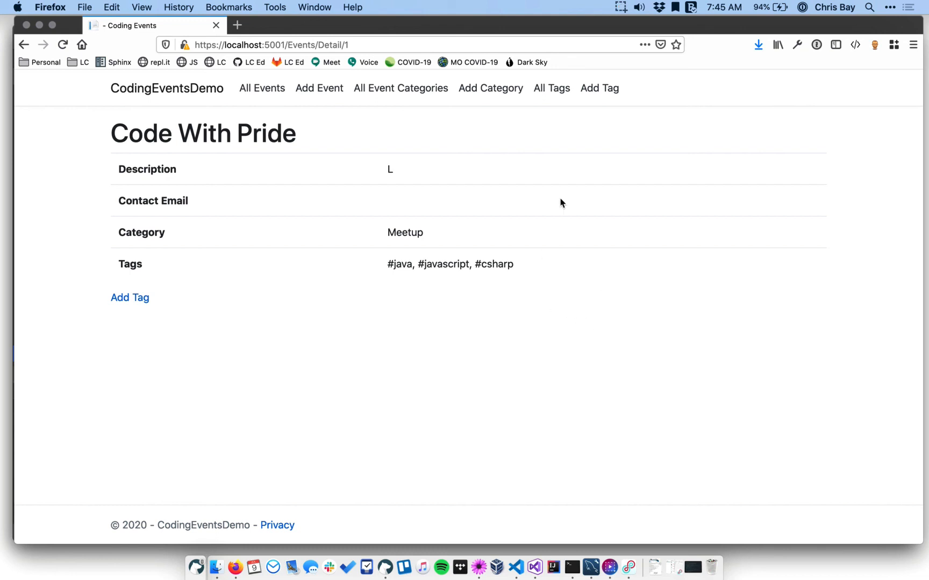
left_click(551, 87)
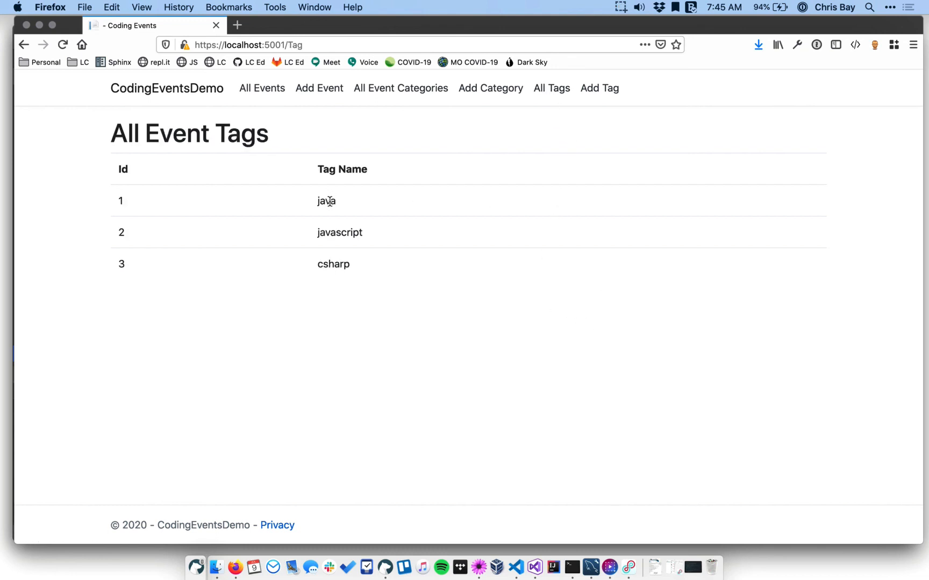
mouse_move(262, 87)
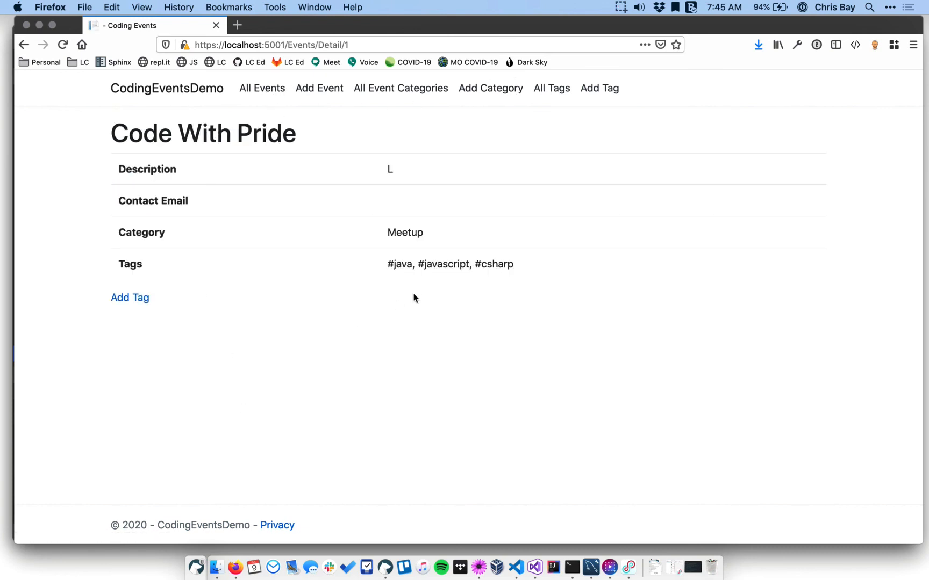
mouse_move(471, 262)
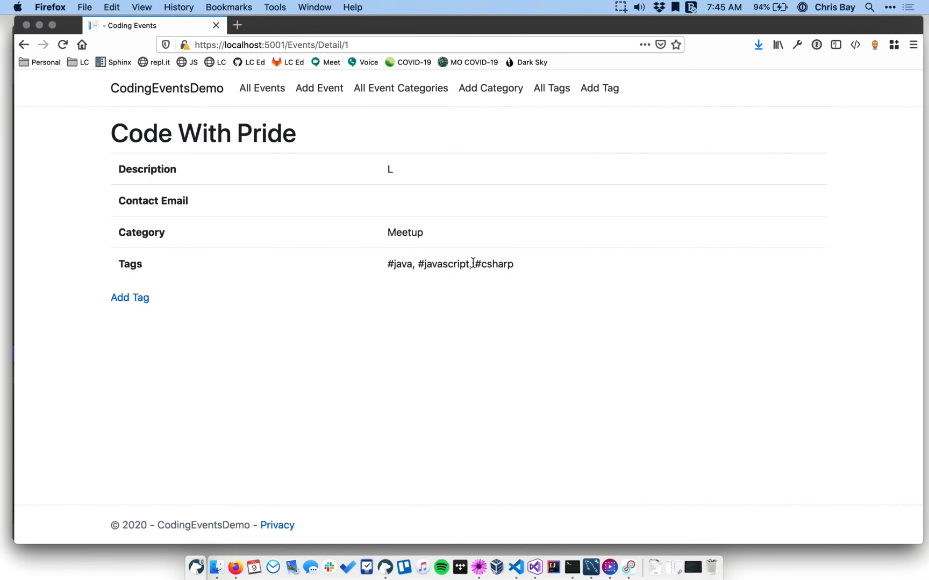